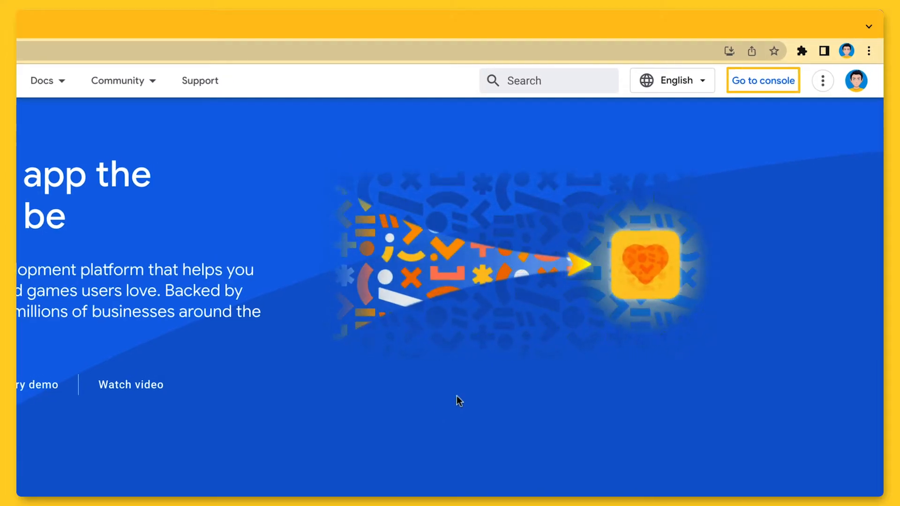
Go from the Firebase website to the Firebase console's project list
click(763, 80)
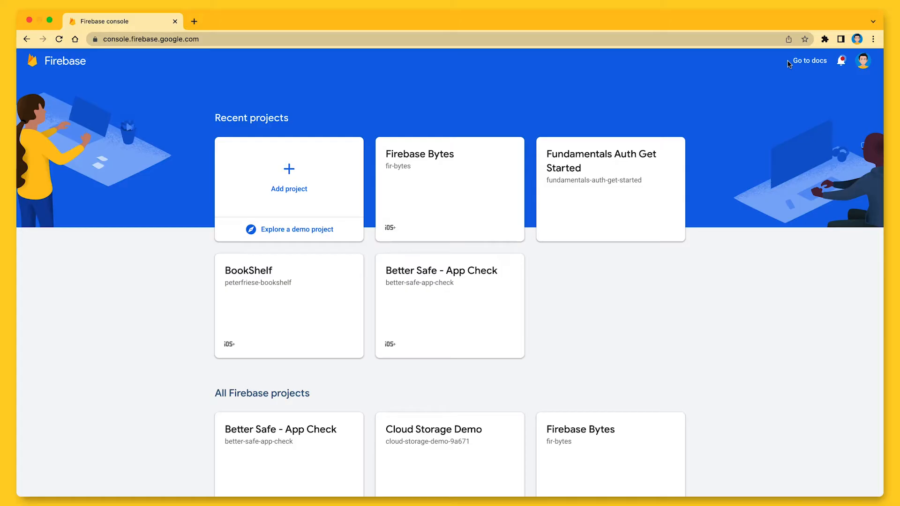
mouse_move(695, 117)
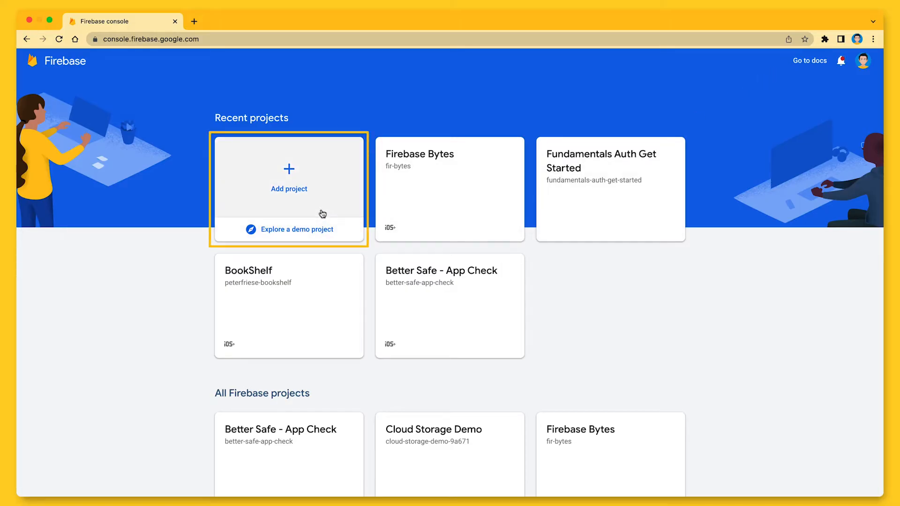
click(289, 176)
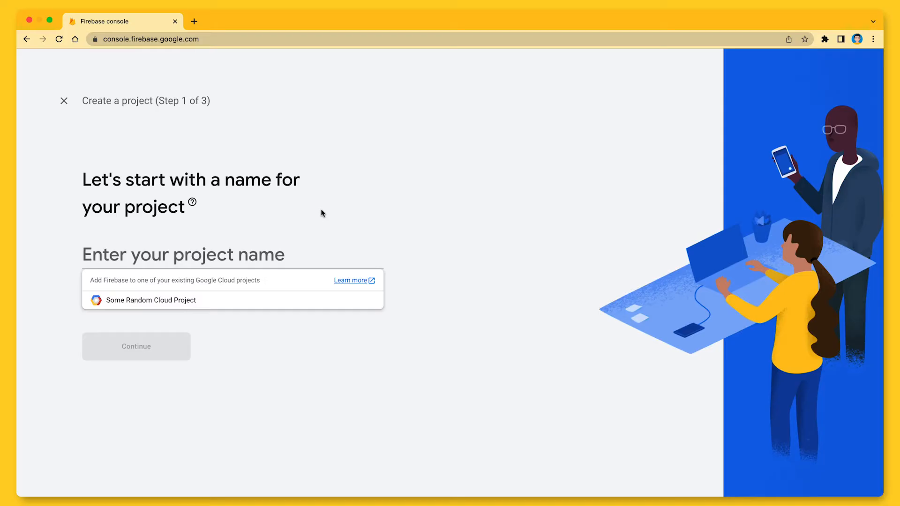
Name the new Firebase project 'Favourites' (project ID favourites-4ff17)
text(Fa)
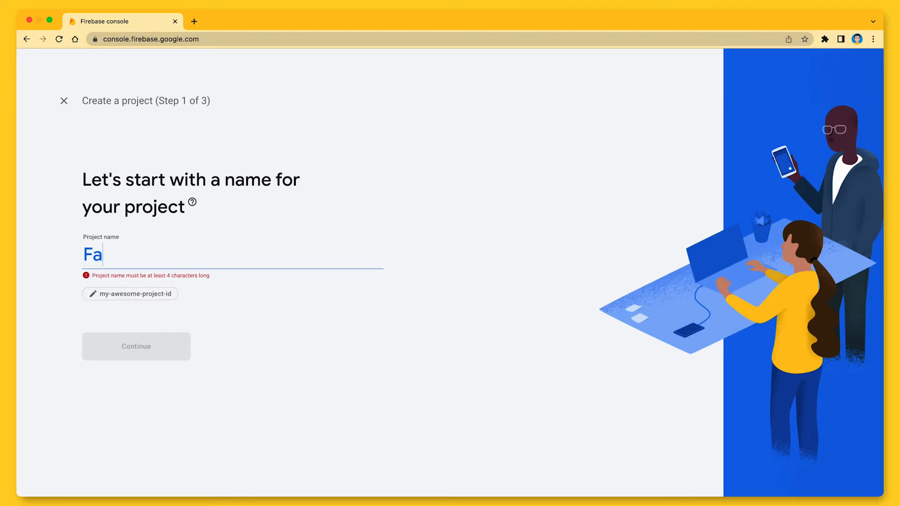
text(vourite)
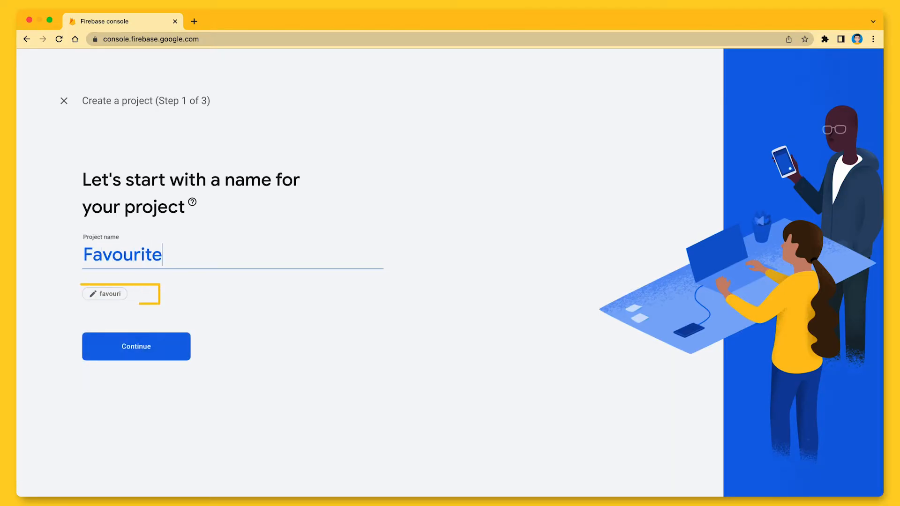
text(s)
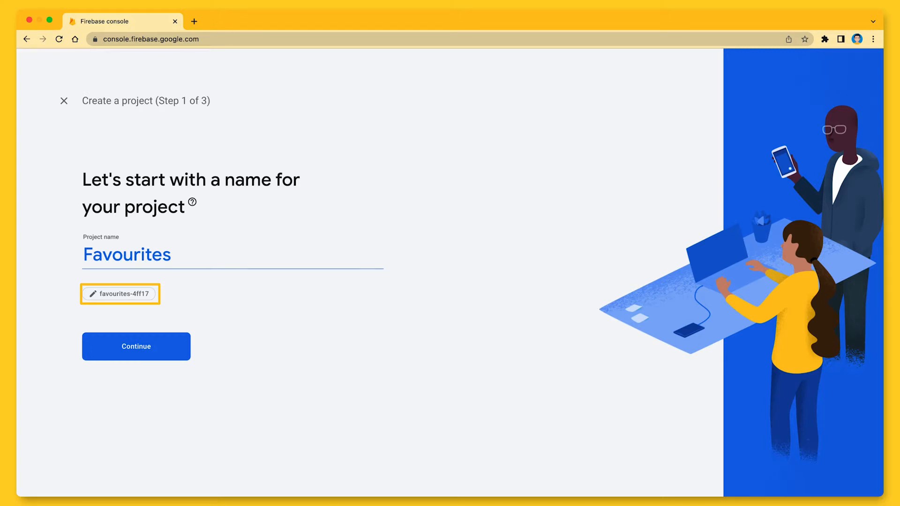
mouse_move(287, 259)
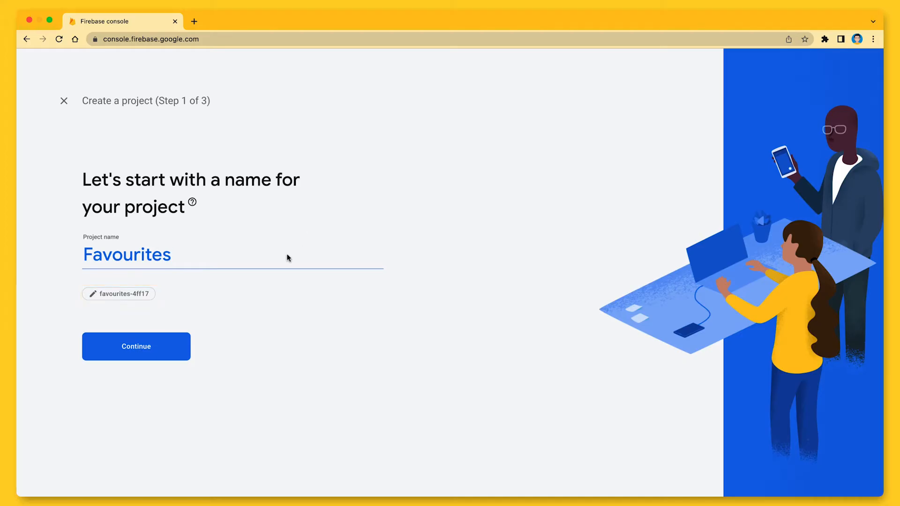
Accept the project name and continue with Google Analytics enabled to the Analytics step
click(136, 346)
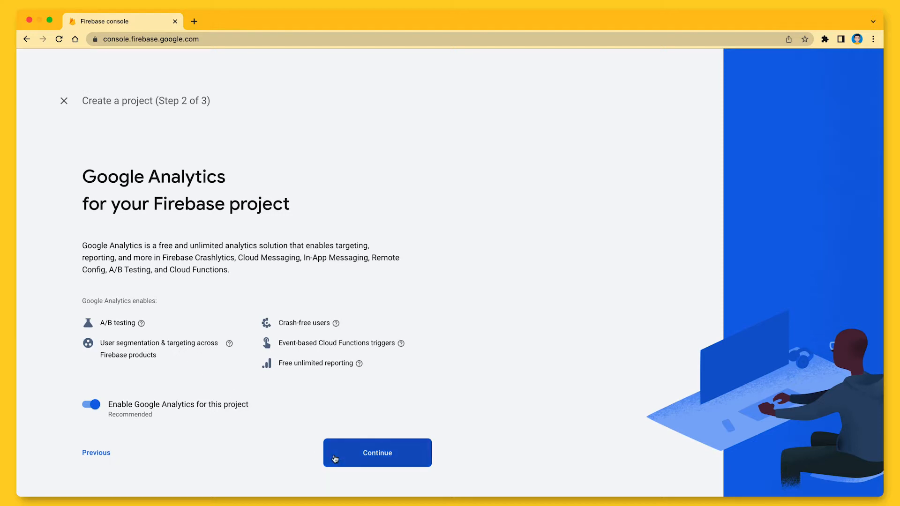
click(377, 453)
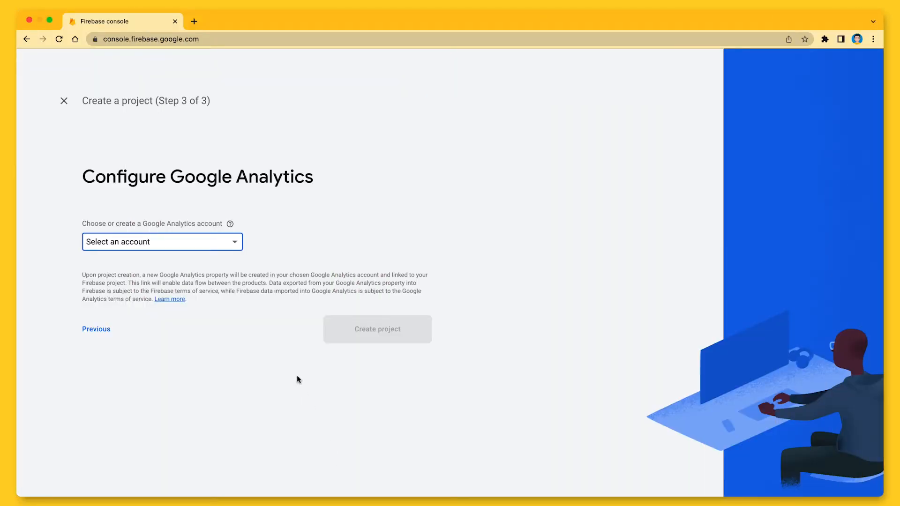
Choose 'Default Account for Firebase' as the Analytics account and create the Favourites project
click(162, 242)
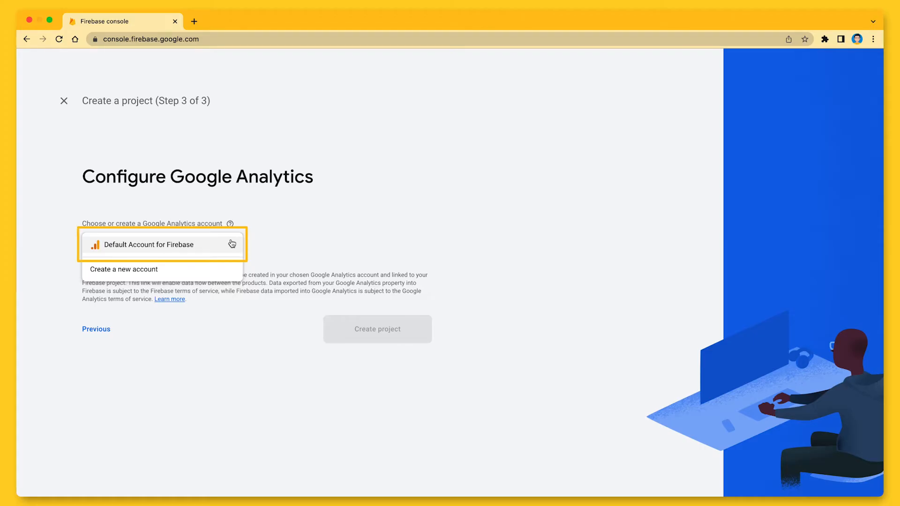
click(162, 244)
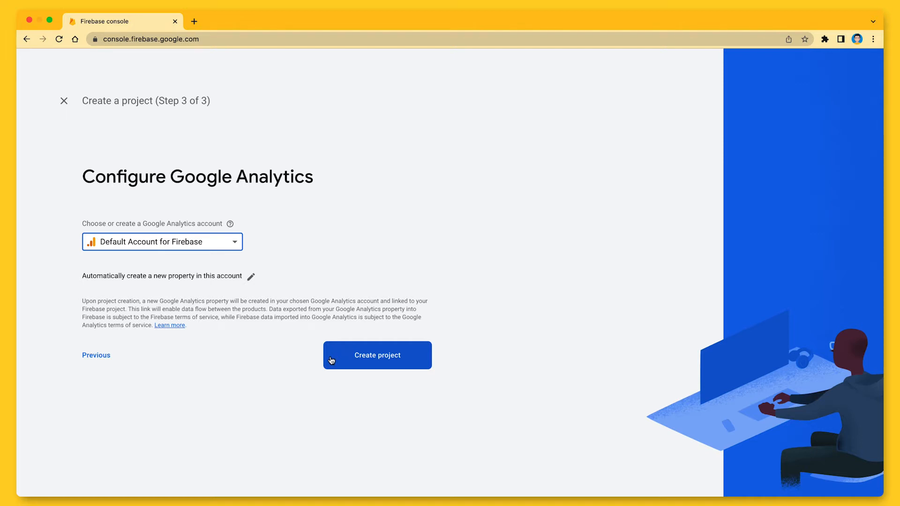
click(377, 355)
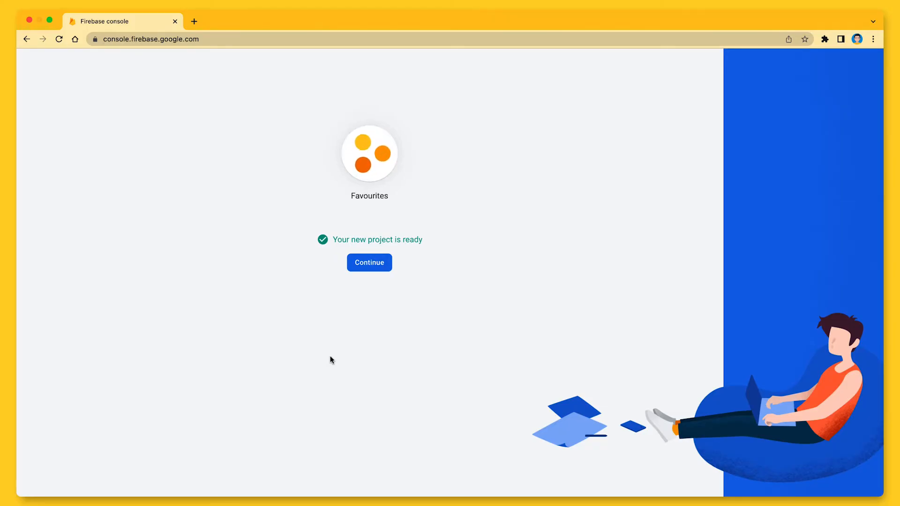
Continue to the Favourites project overview and start the iOS+ Apple app registration
click(369, 263)
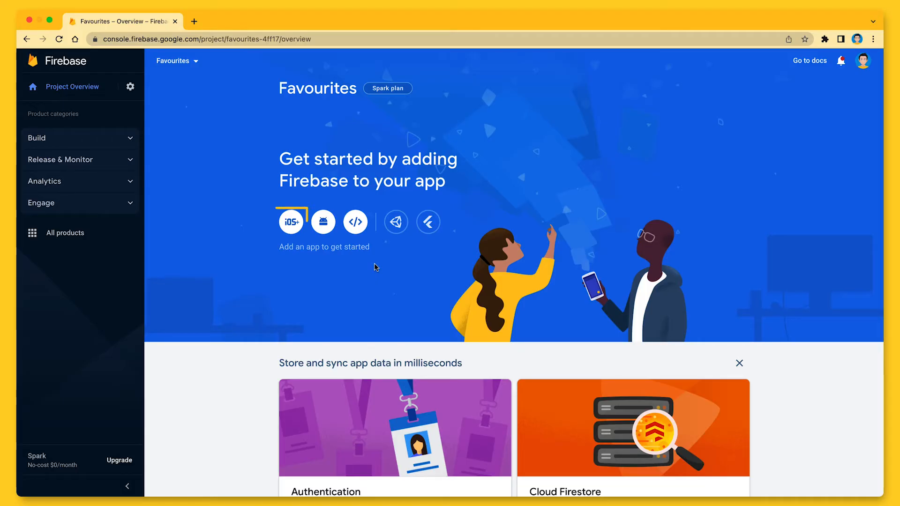
mouse_move(291, 223)
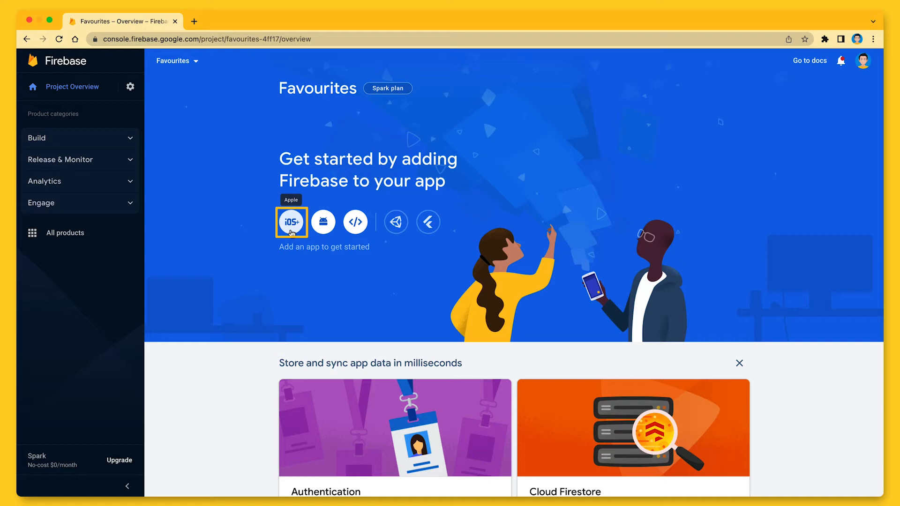
click(291, 222)
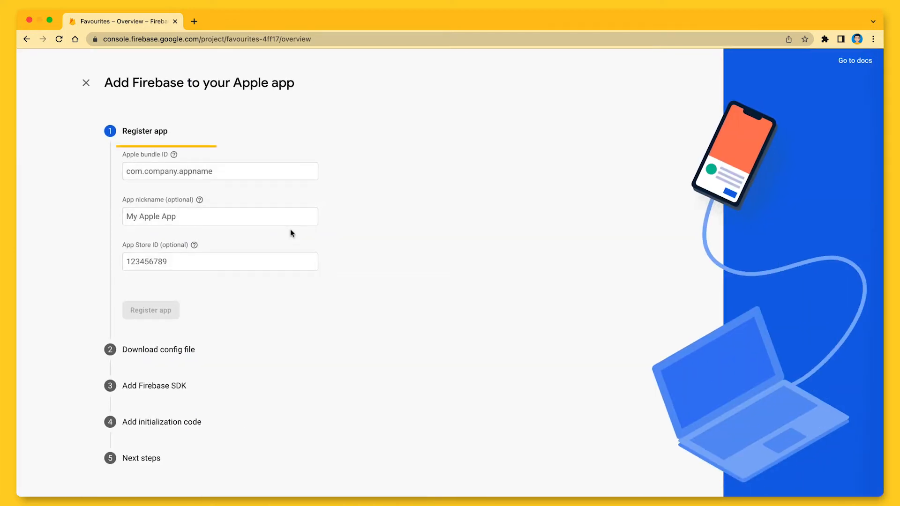
click(219, 170)
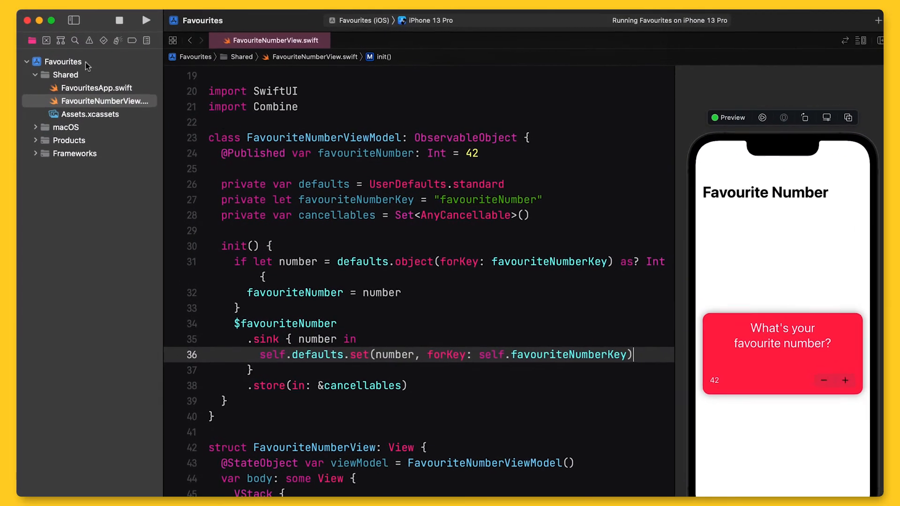
Show the Favourites (iOS) target settings to read bundle identifier dev.peterfriese.Favourites
click(62, 62)
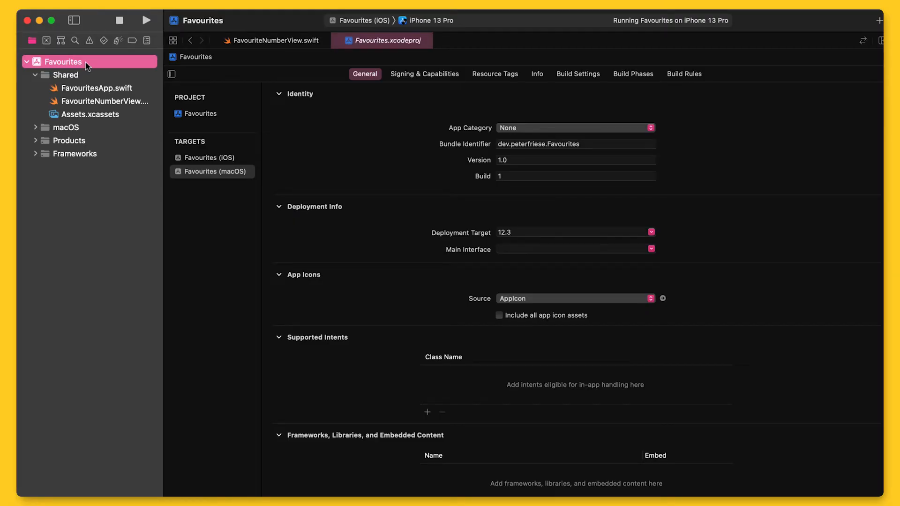
mouse_move(206, 160)
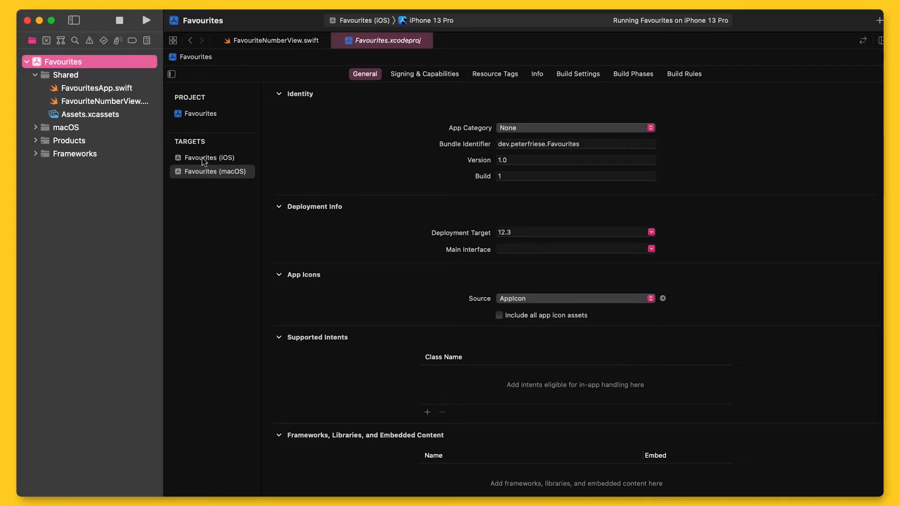
click(209, 158)
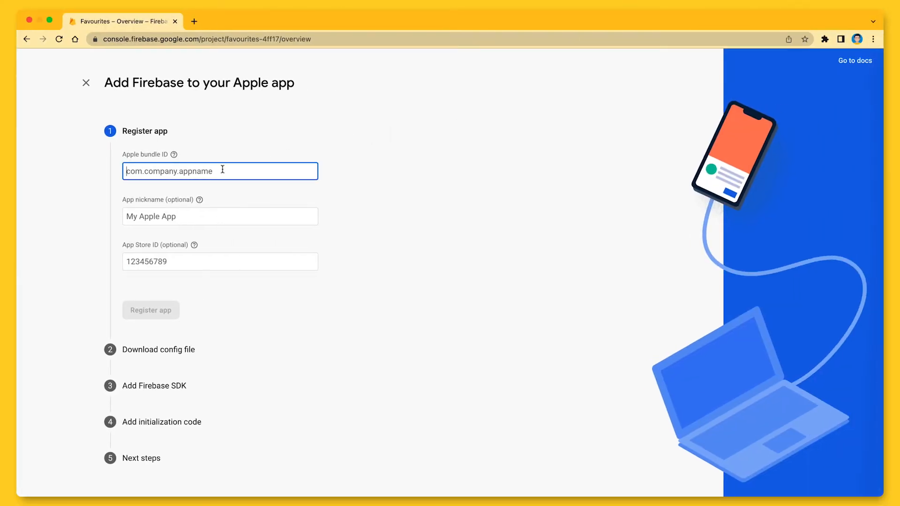
Register the Apple app with bundle ID dev.peterfriese.Favourites and nickname 'Favourites iOS App'
text(dev.peterfriese.Favourites)
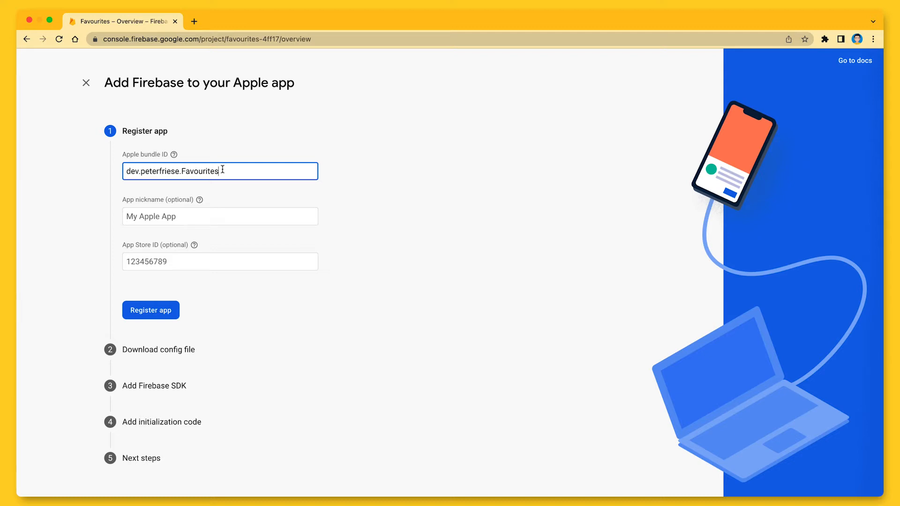
click(220, 217)
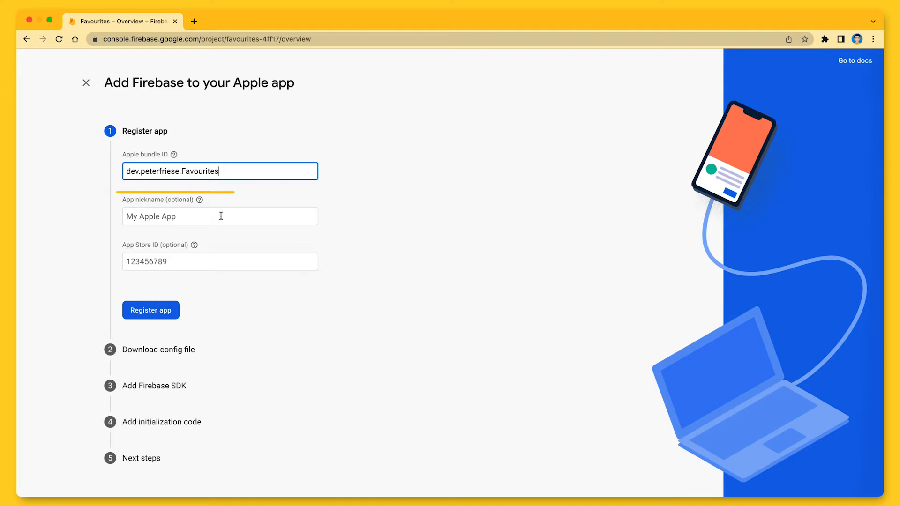
text(Favourites iOS App)
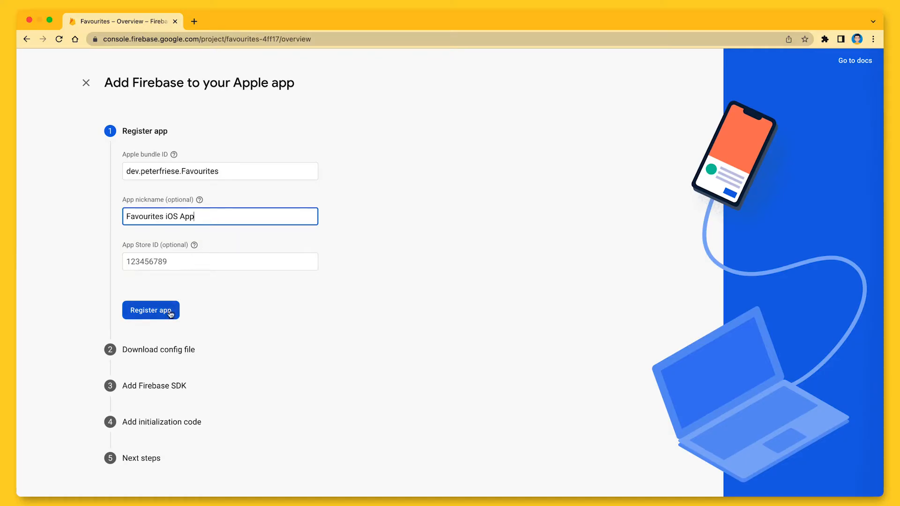
click(150, 310)
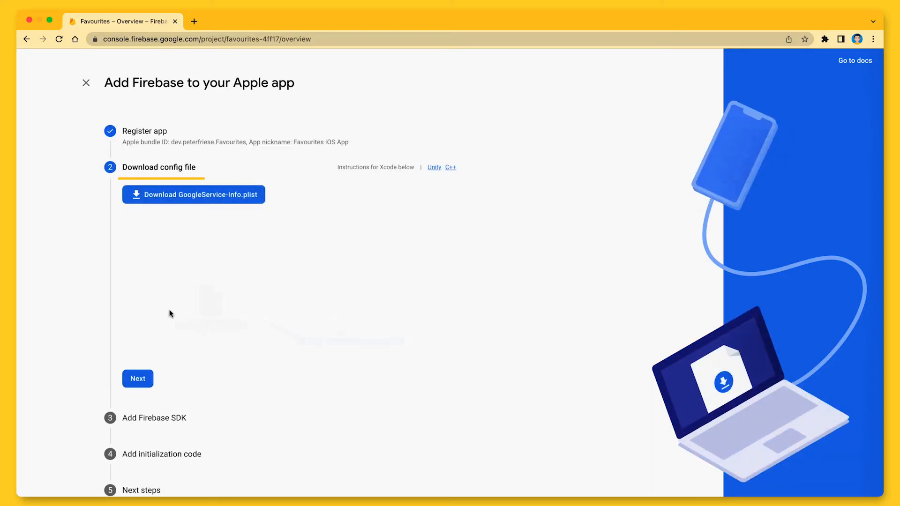
Download the GoogleService-Info.plist config file for the Favourites Apple app
click(193, 194)
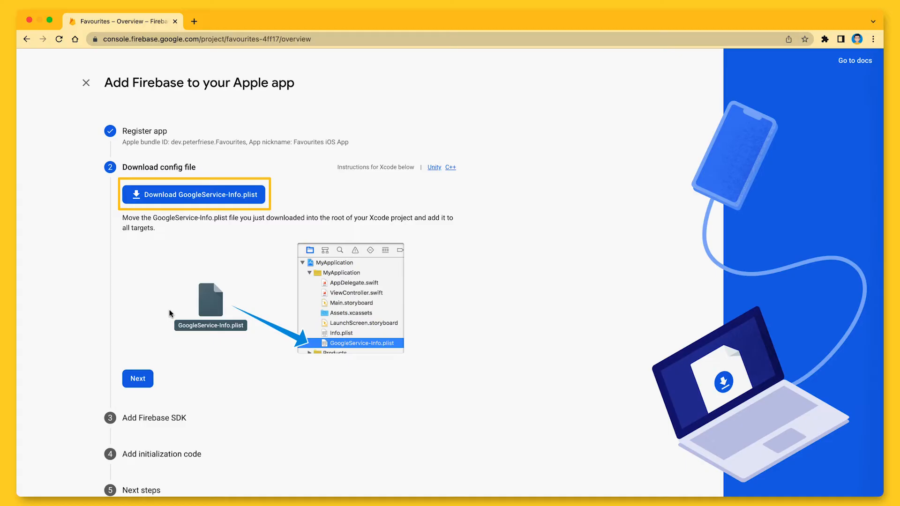
click(193, 194)
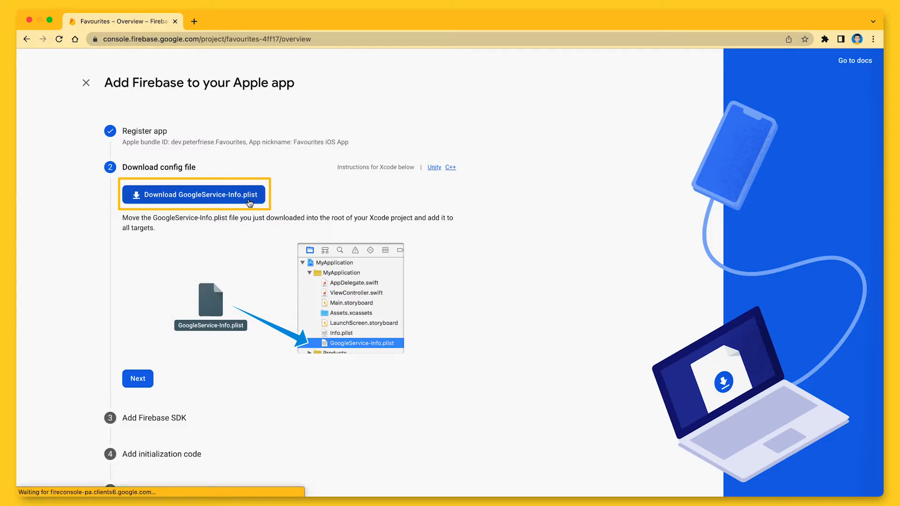
click(194, 194)
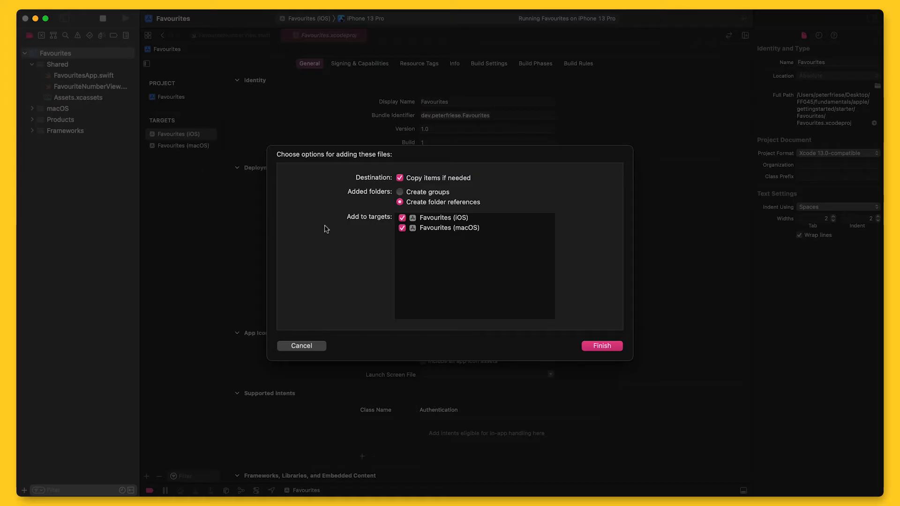
Add GoogleService-Info.plist to the Shared group for both targets, rename it and view its PROJECT_ID favourites-4ff17
click(602, 347)
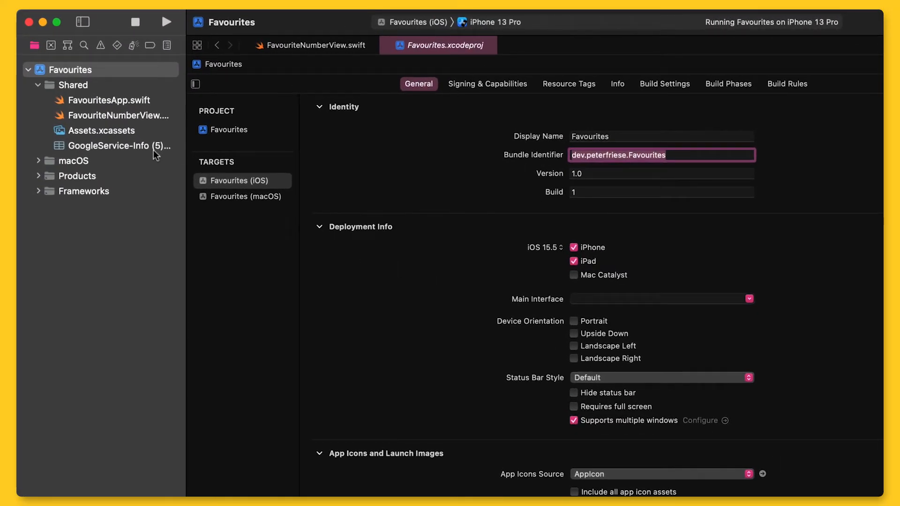
click(109, 146)
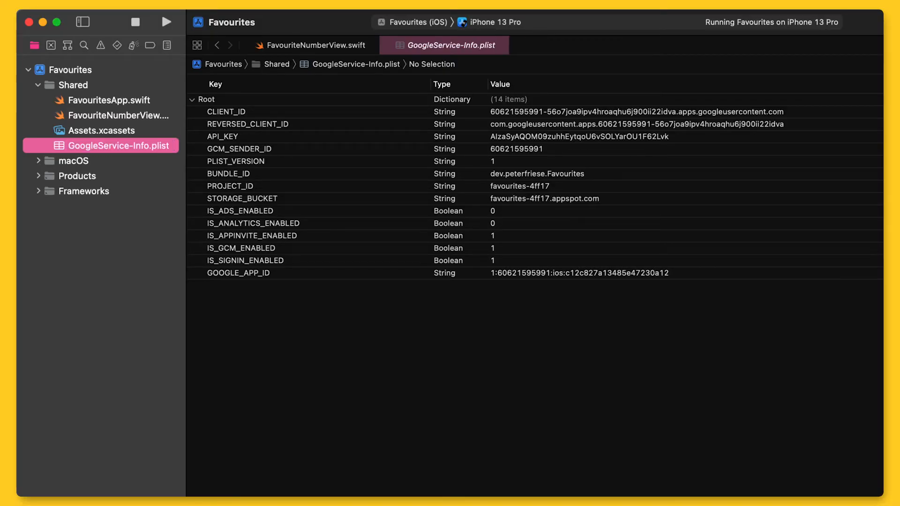
click(83, 22)
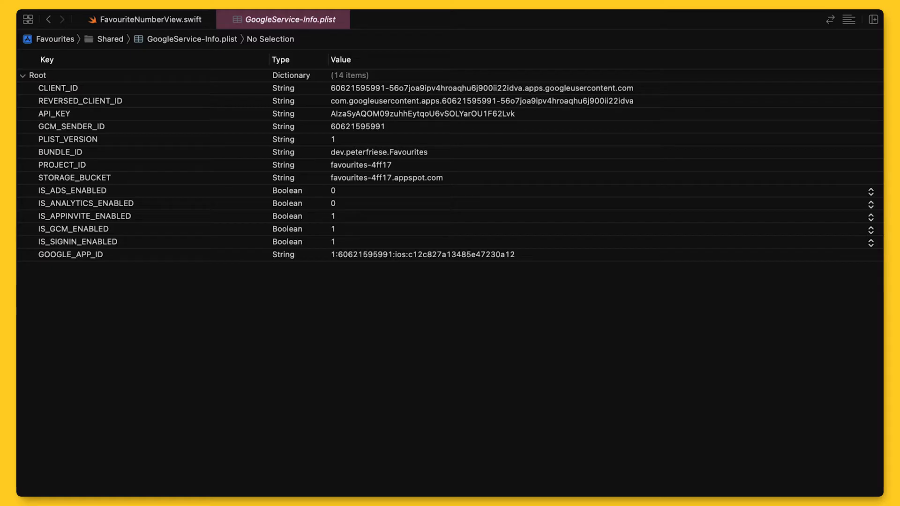
click(62, 166)
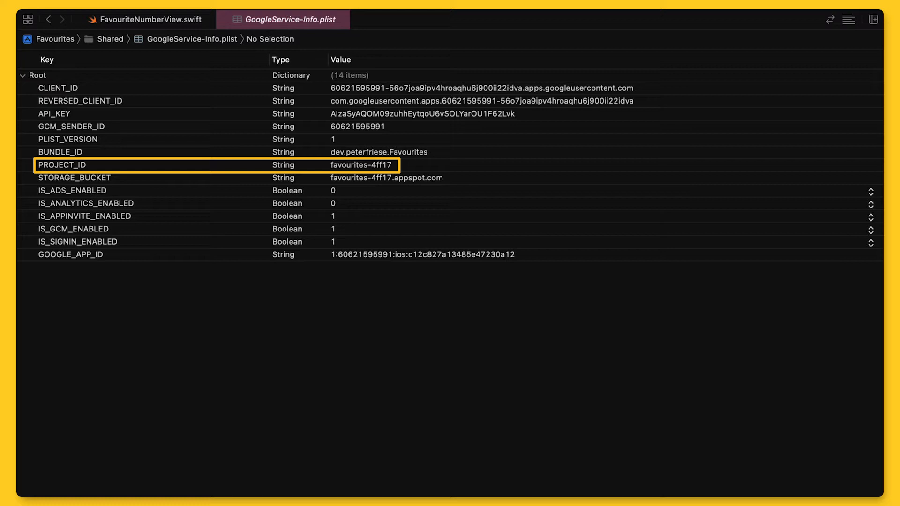
click(73, 178)
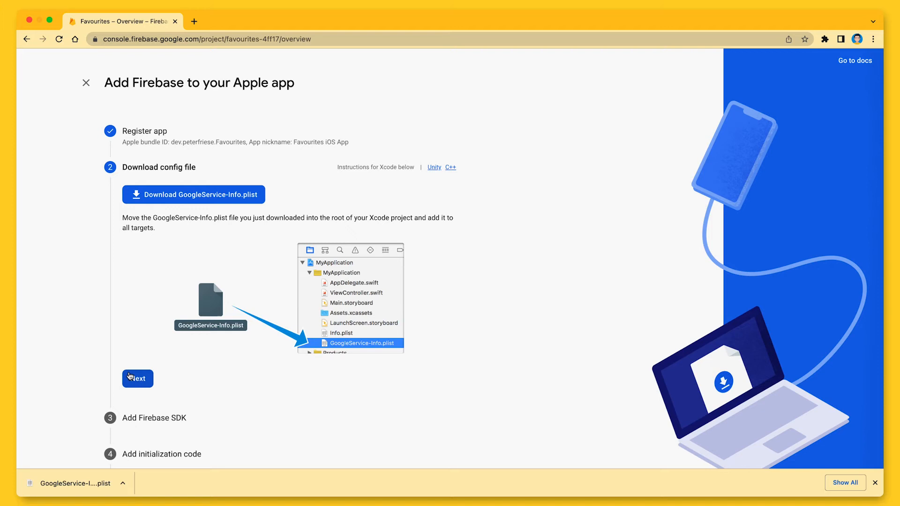
Advance to the Add Firebase SDK step and copy the firebase-ios-sdk GitHub URL
click(136, 378)
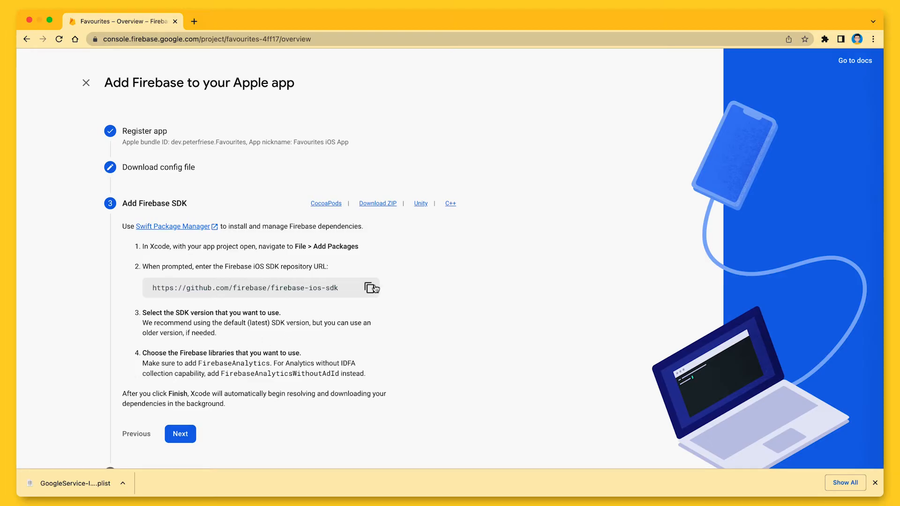
click(372, 288)
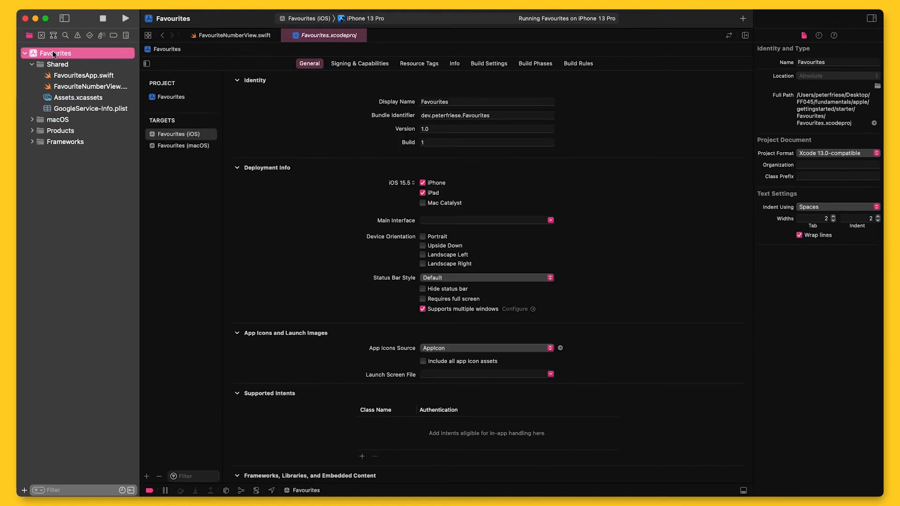
Bring up Add Packages from the Favourites project's context menu in the navigator
right_click(54, 53)
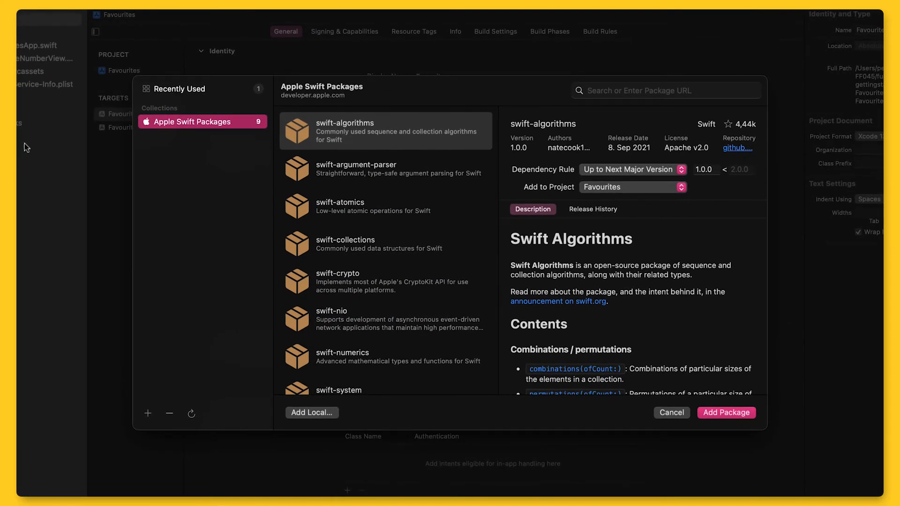
click(660, 90)
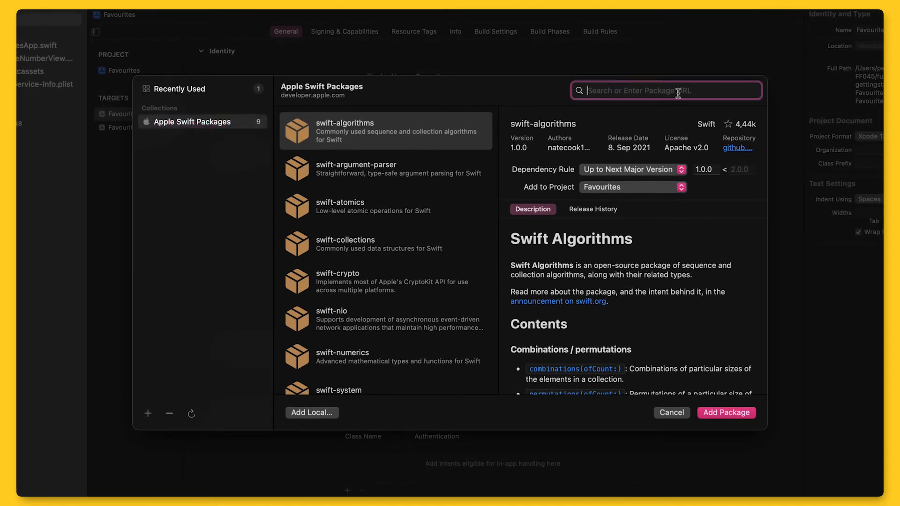
text(https://github.com/firebase/firebase-ios-sdk)
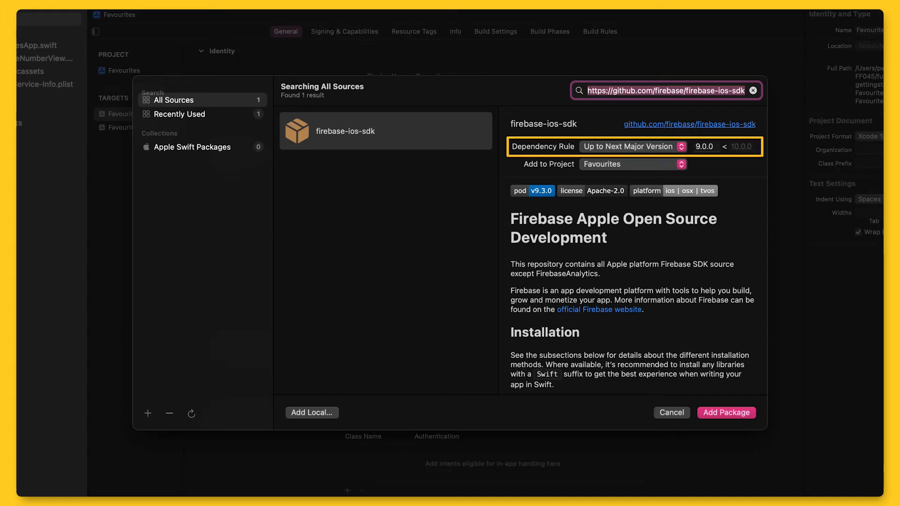
click(725, 412)
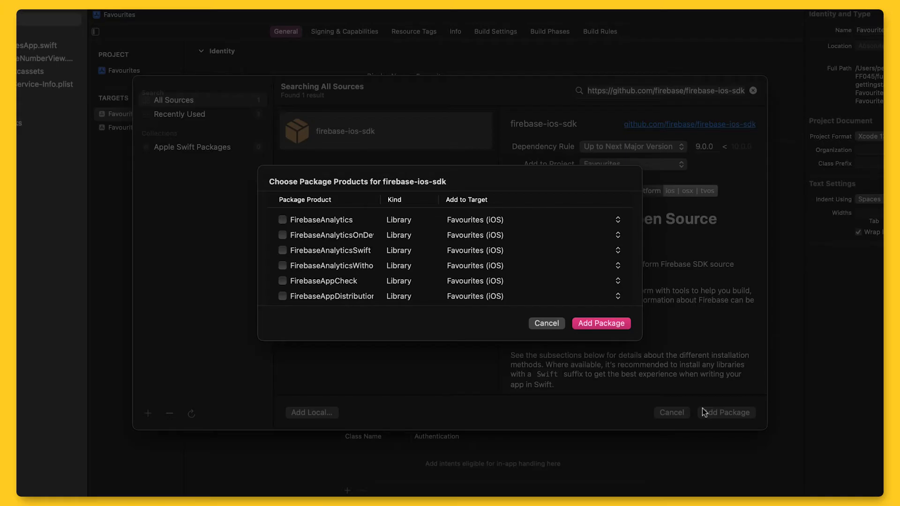
mouse_move(384, 254)
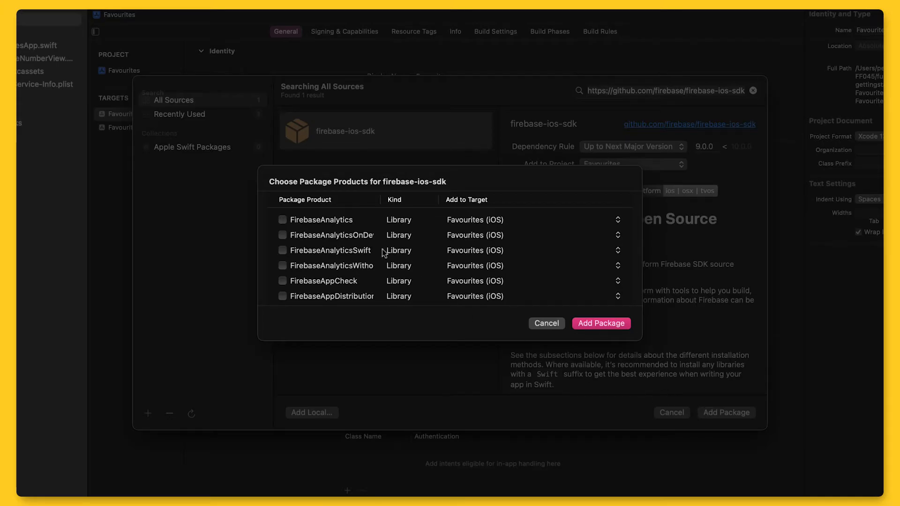
Add firebase-ios-sdk with FirebaseAnalytics and FirebaseAnalyticsSwift linked to the Favourites (iOS) target
click(282, 220)
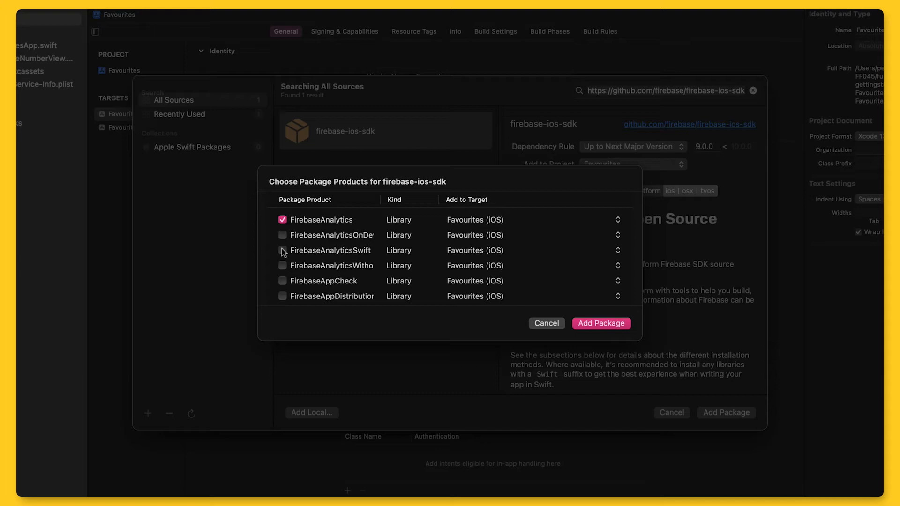
click(282, 250)
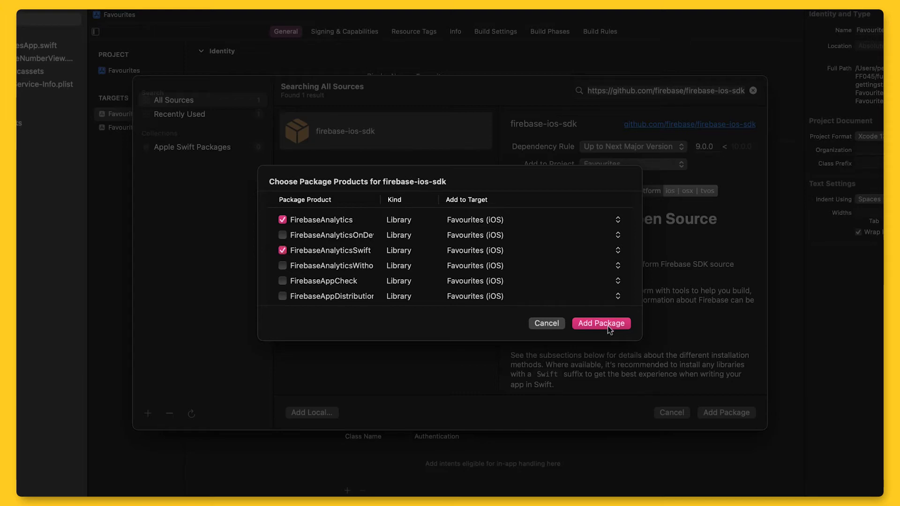
click(600, 323)
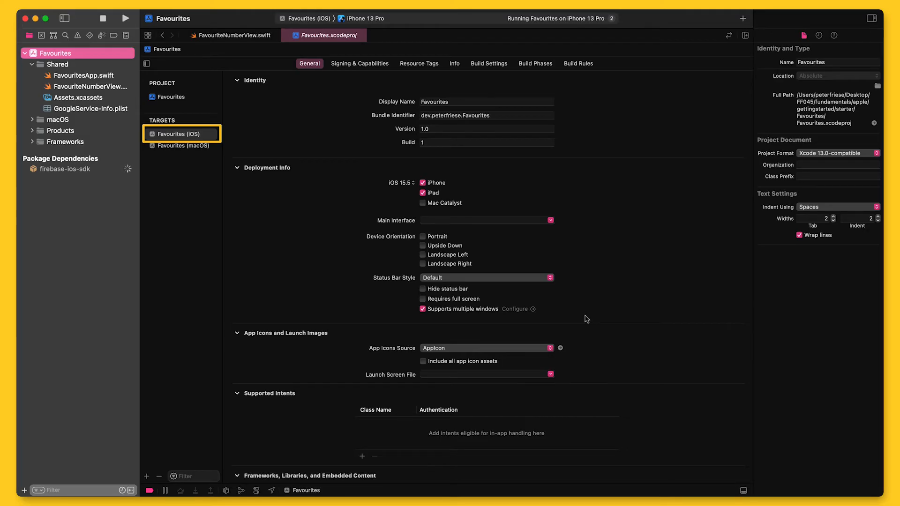
click(180, 145)
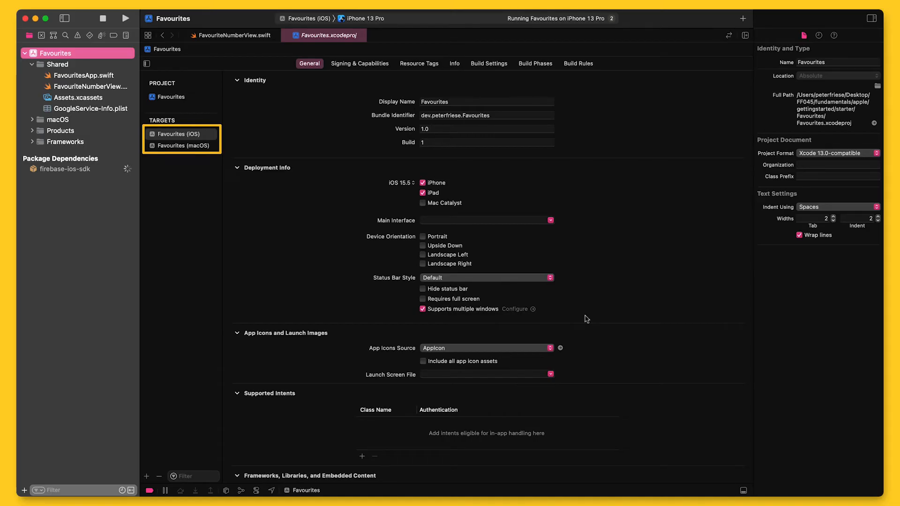
click(67, 169)
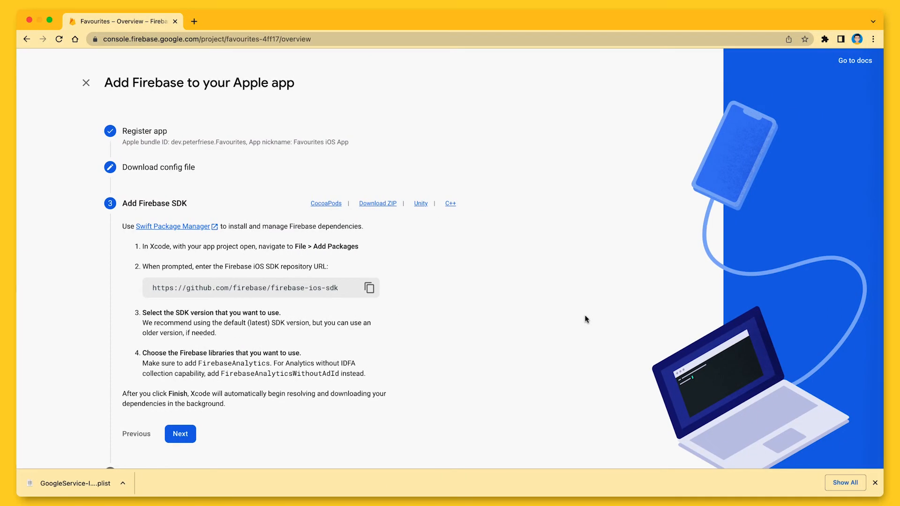
mouse_move(211, 426)
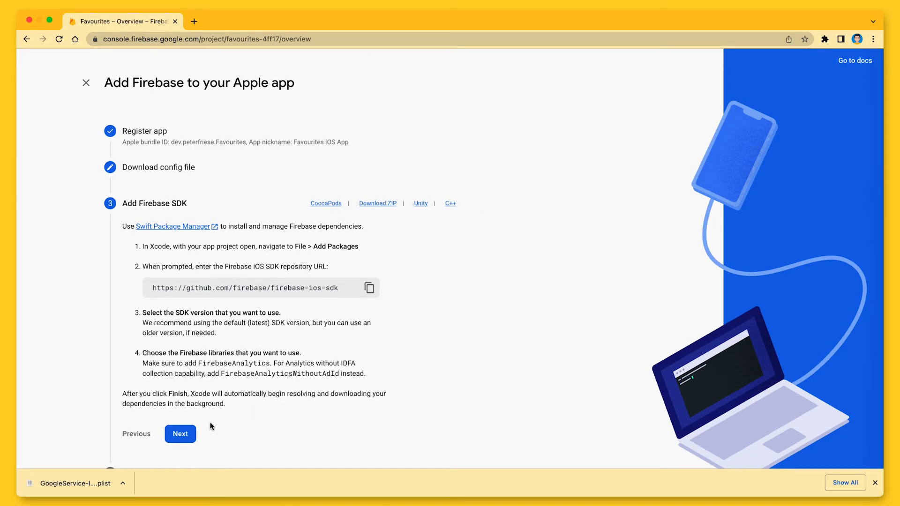
Advance Firebase setup to Add initialization code and review the SwiftUI app delegate sample
click(180, 434)
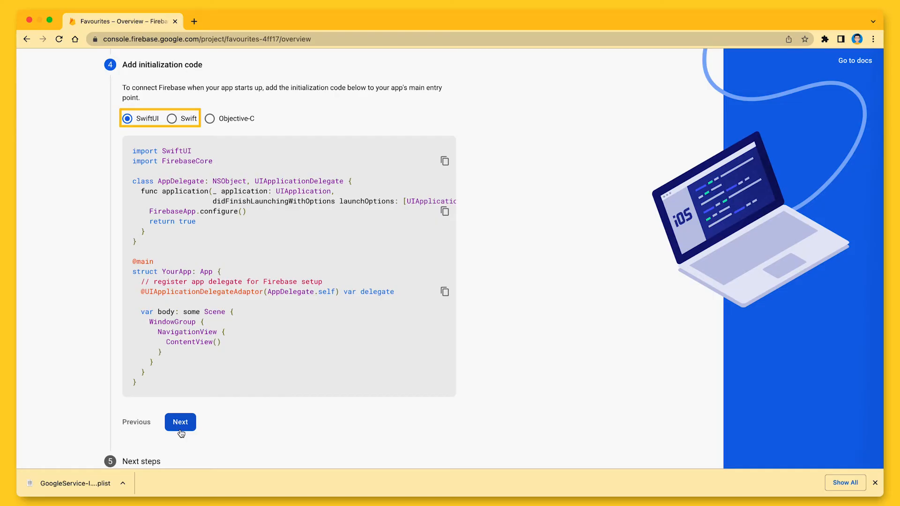
mouse_move(233, 118)
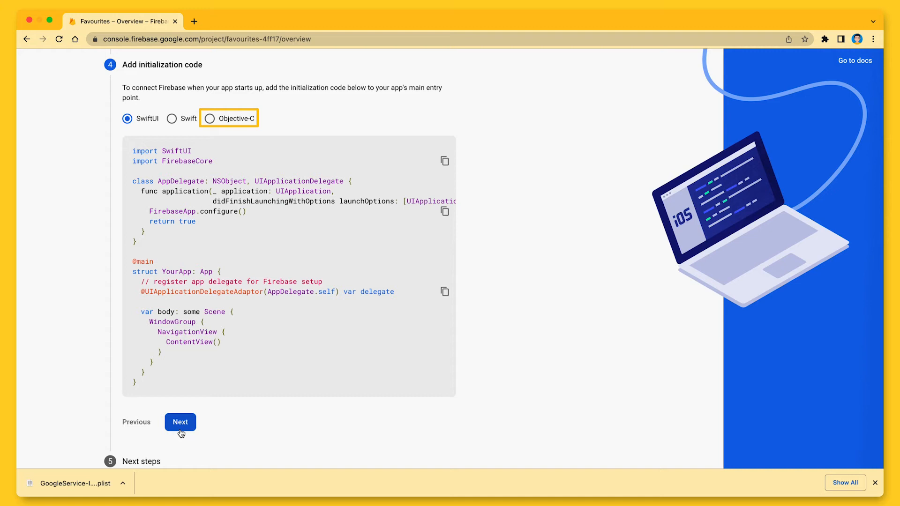
mouse_move(229, 118)
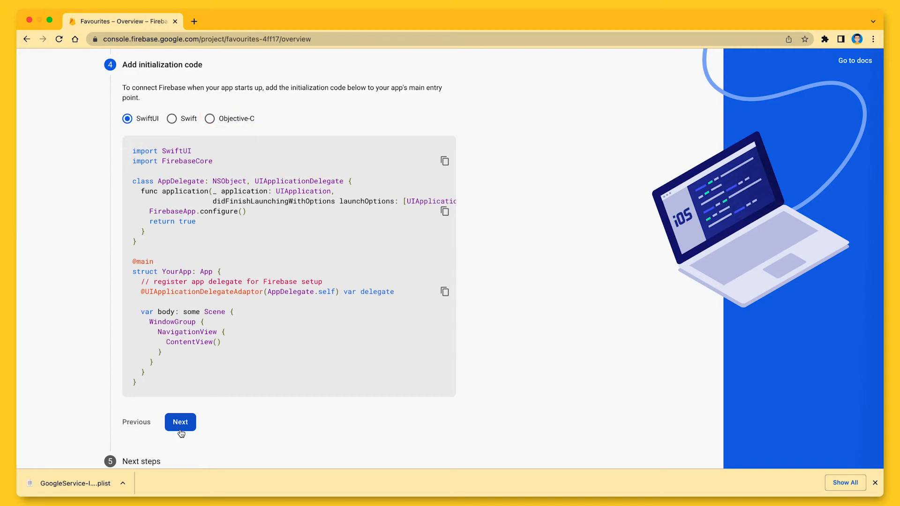
mouse_move(141, 243)
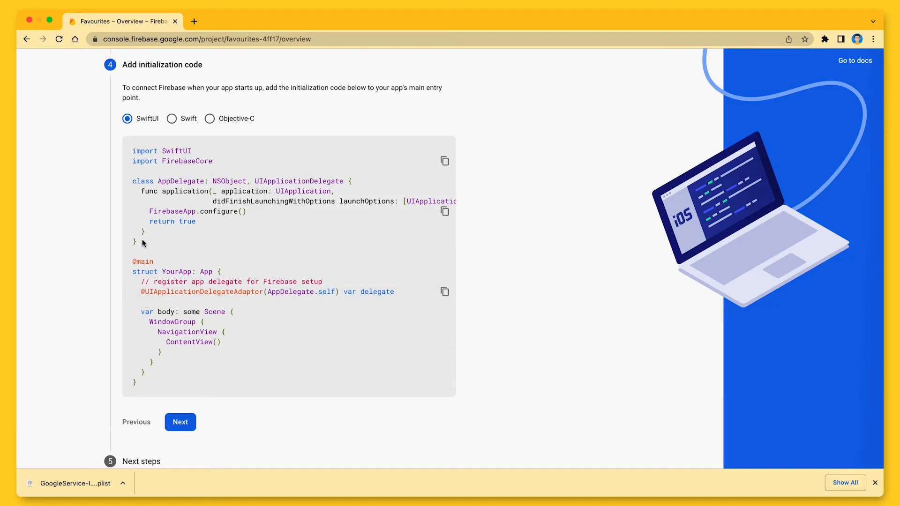
right_click(161, 155)
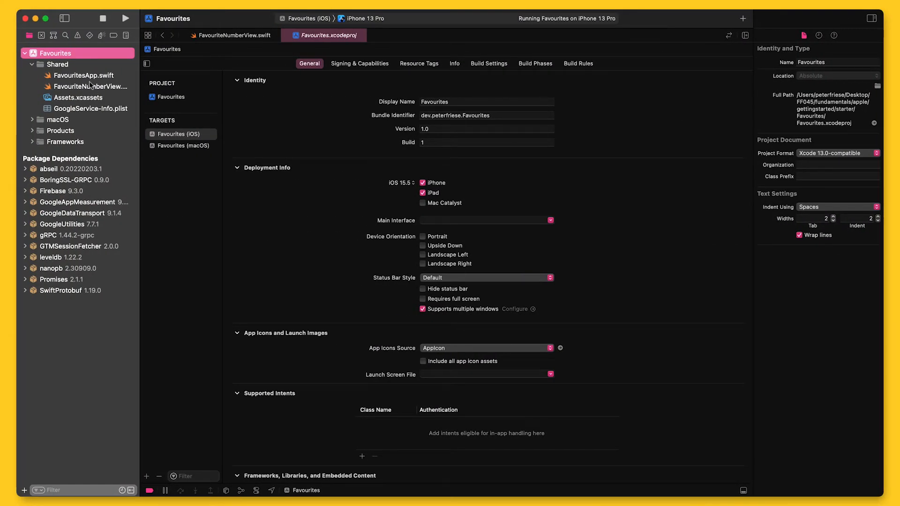
click(84, 75)
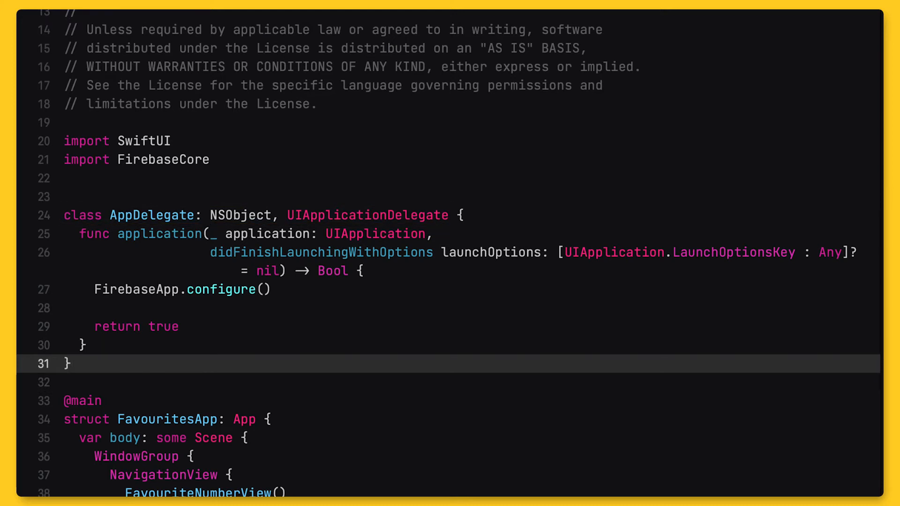
click(69, 364)
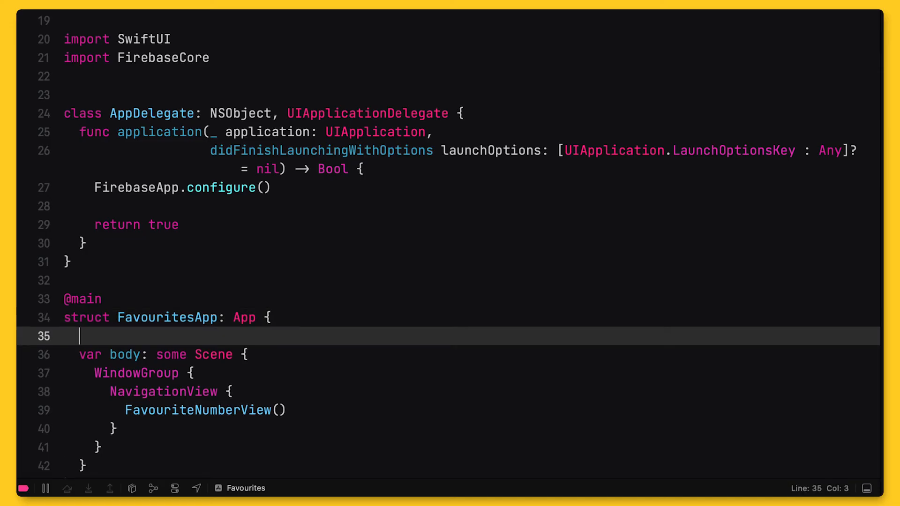
text(@UIApp)
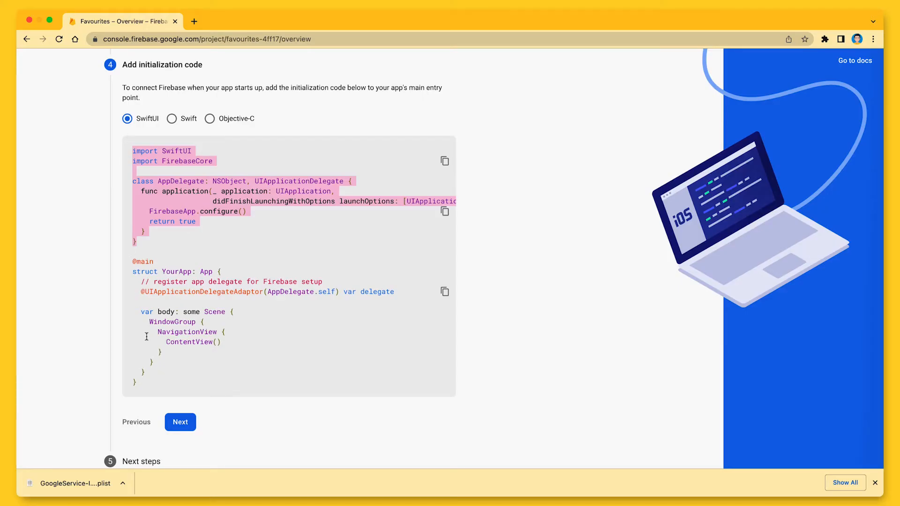
click(180, 422)
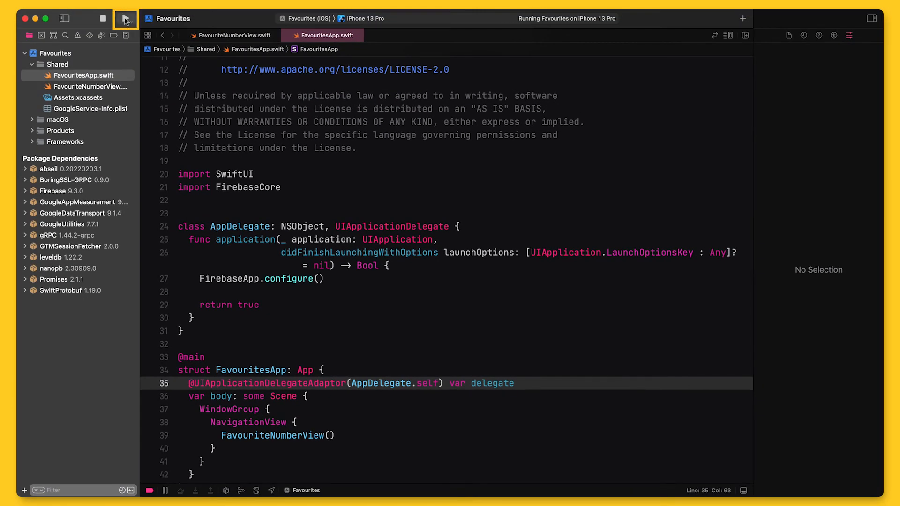
Run Favourites on the iPhone 13 Pro simulator and confirm Firebase Analytics upload logs
click(125, 19)
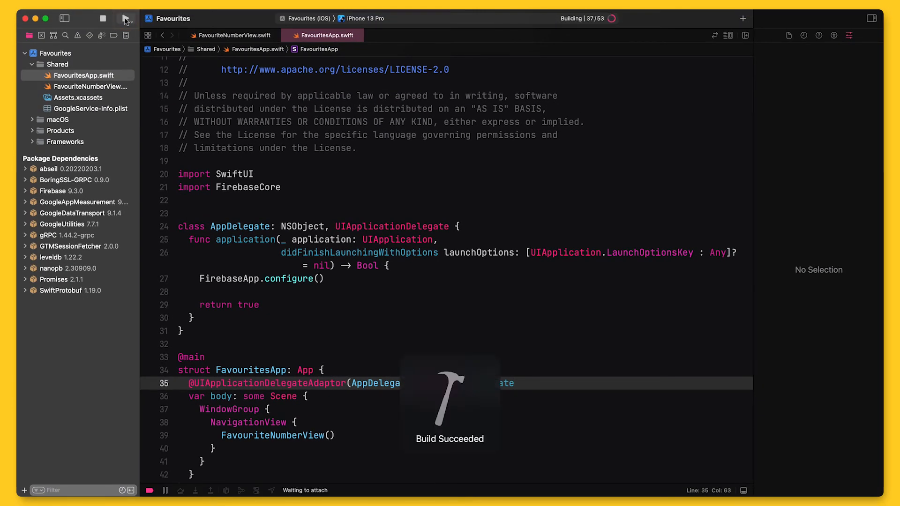
click(124, 19)
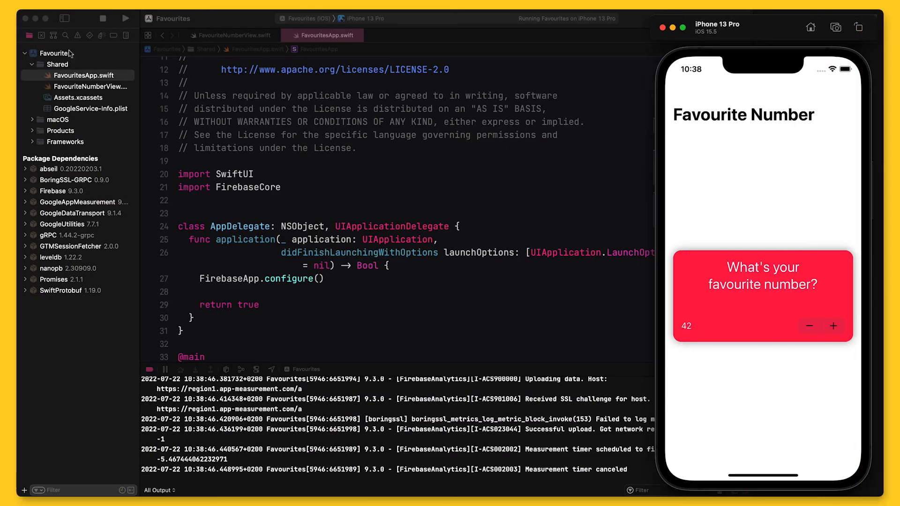
Remove and re-link FirebaseAnalyticsSwift under the iOS target's frameworks, then select FavouriteNumberView.swift
click(55, 53)
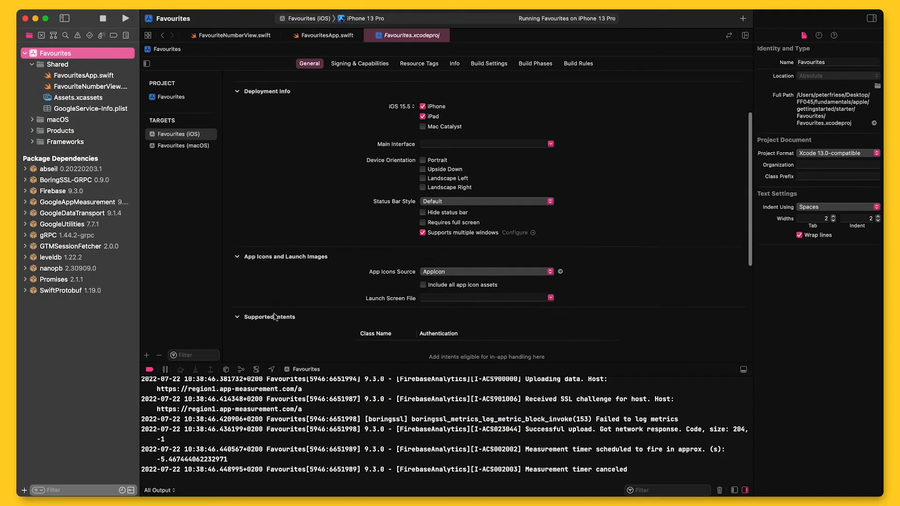
scroll(down, 3)
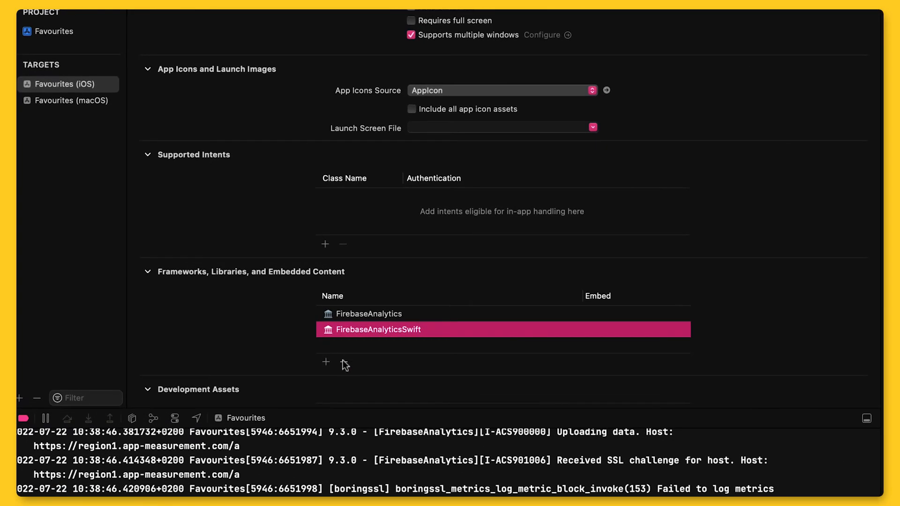
click(344, 362)
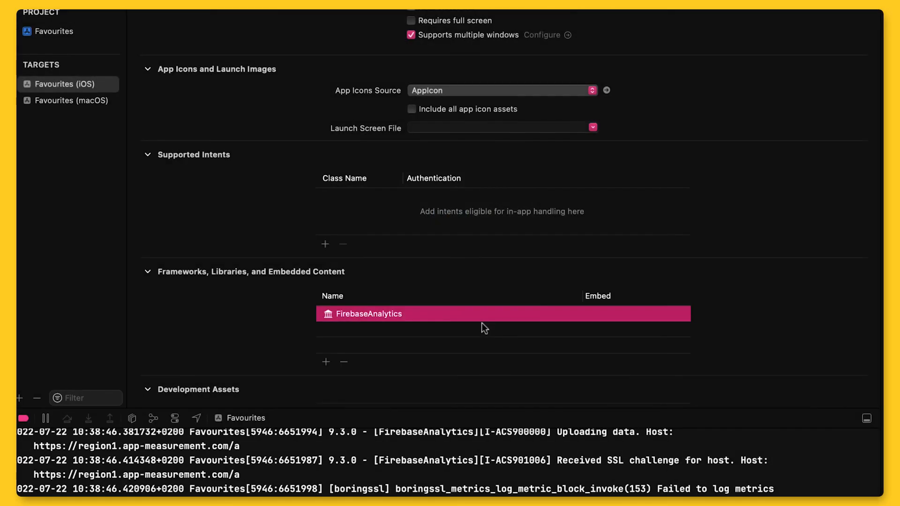
click(325, 362)
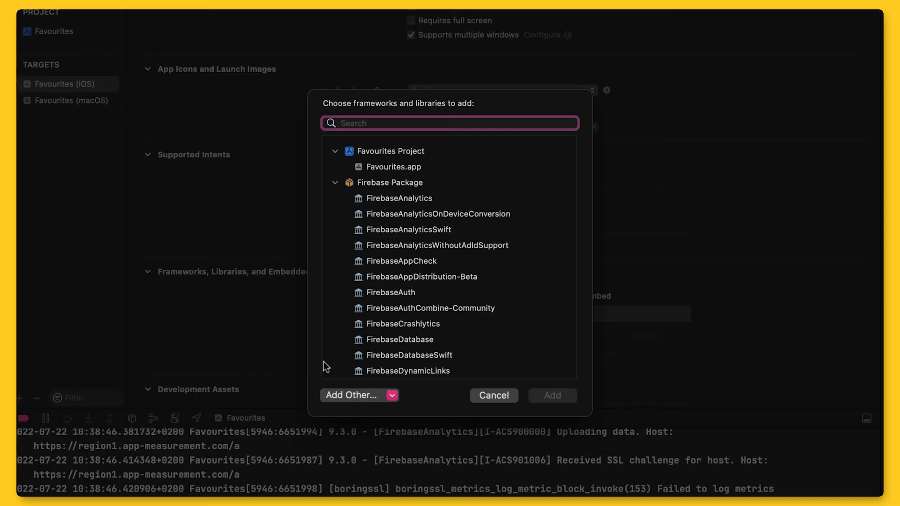
text(Ana)
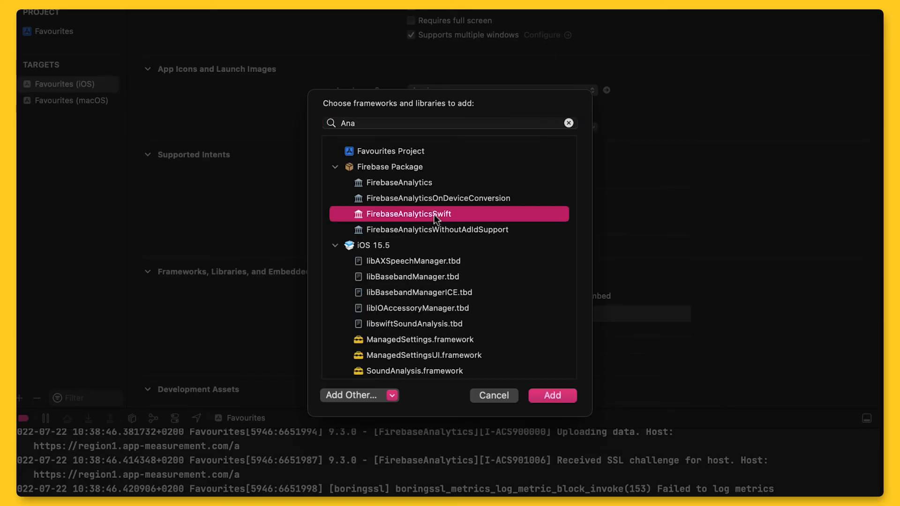
click(552, 396)
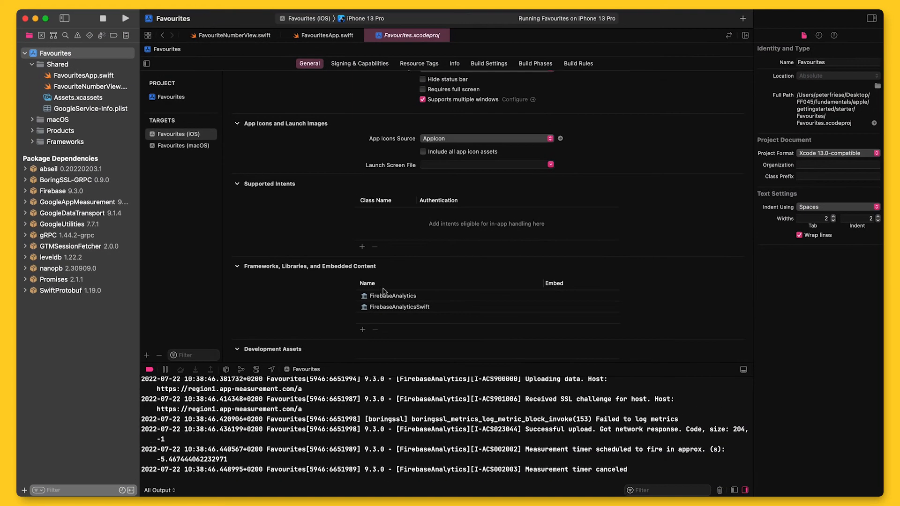
click(86, 86)
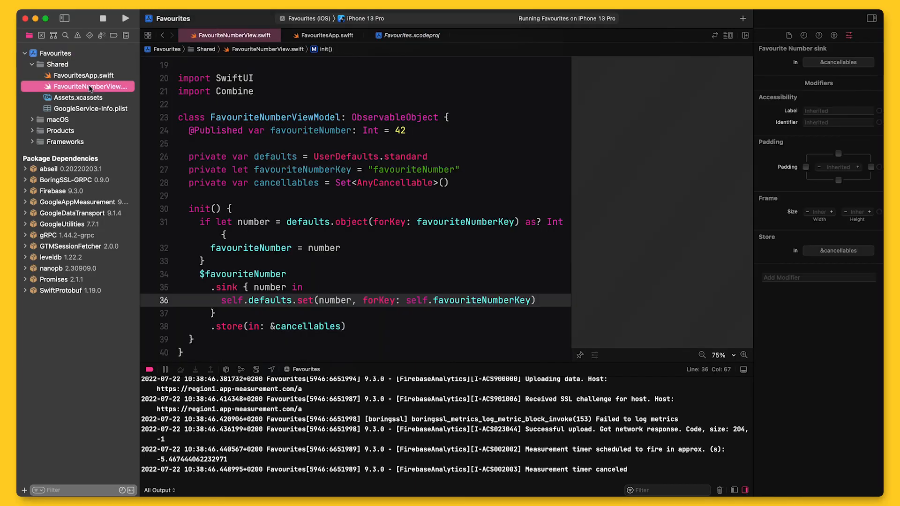
Import FirebaseAnalyticsSwift and add .analyticsScreen(name: "\(FavouriteNumberView.self)") after .navigationTitle
text(import FirebaseAnalyticsSwift)
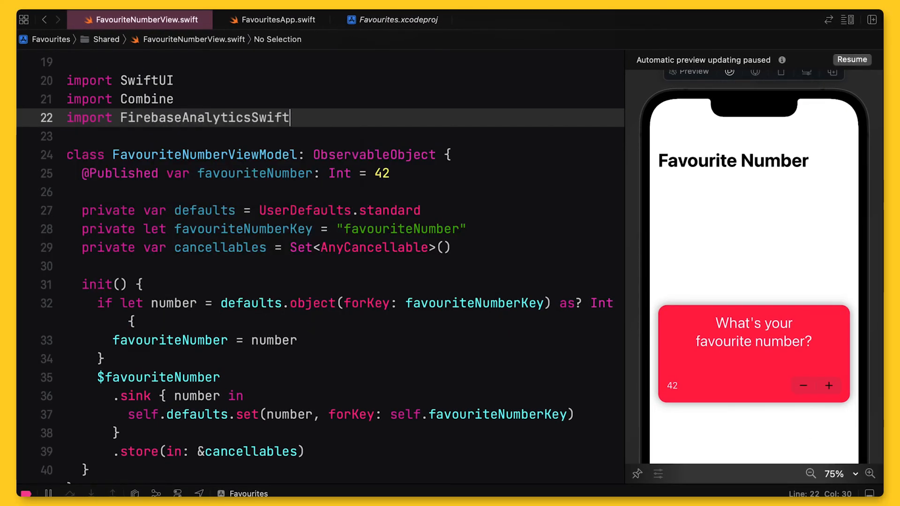
scroll(down, 3)
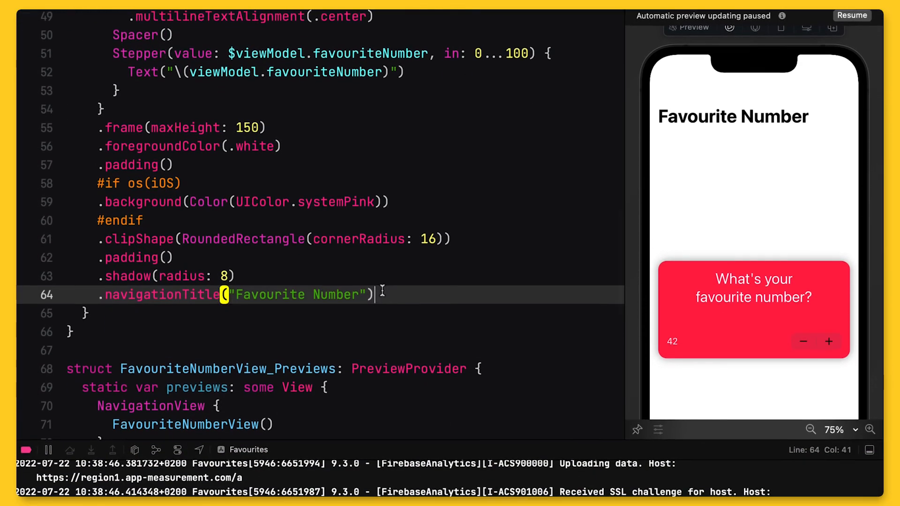
text(.analyticsScreen(name: ""))
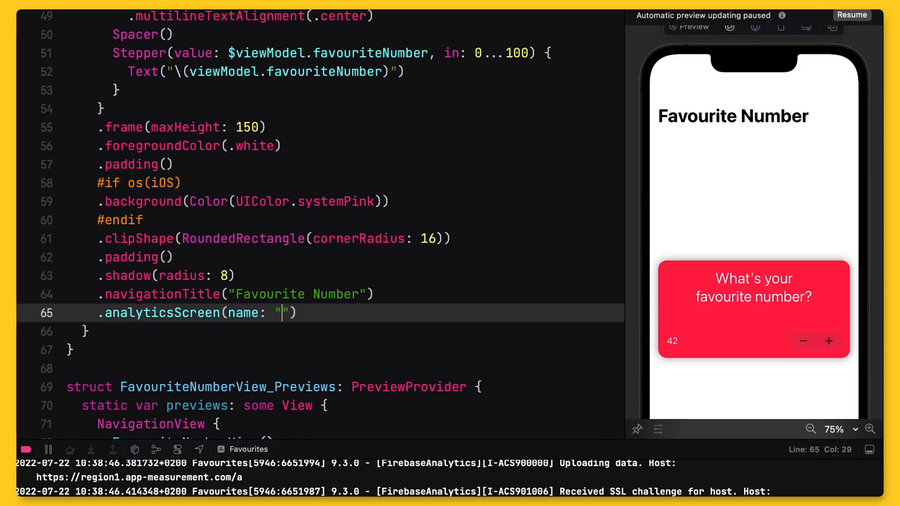
text(\(FavouriteNumberView.self)
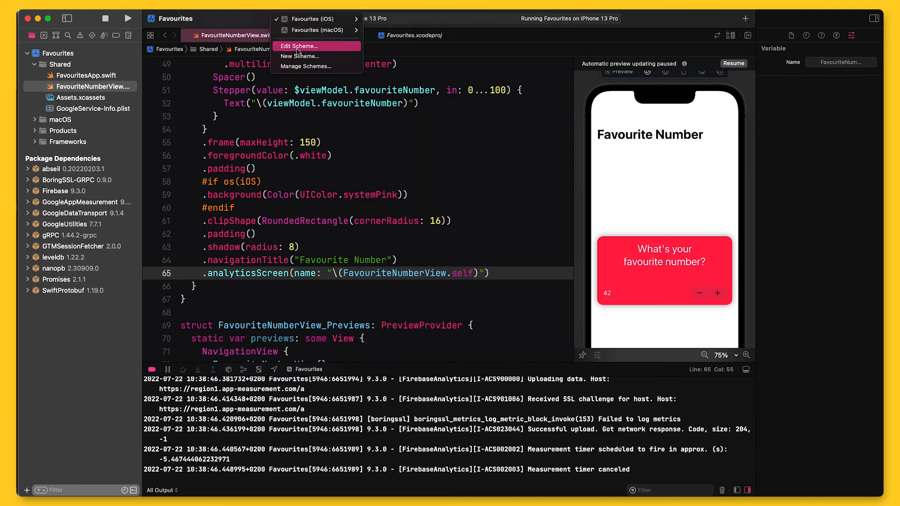
Add -FIRAnalyticsDebugEnabled to the iOS scheme's Arguments Passed On Launch
click(298, 46)
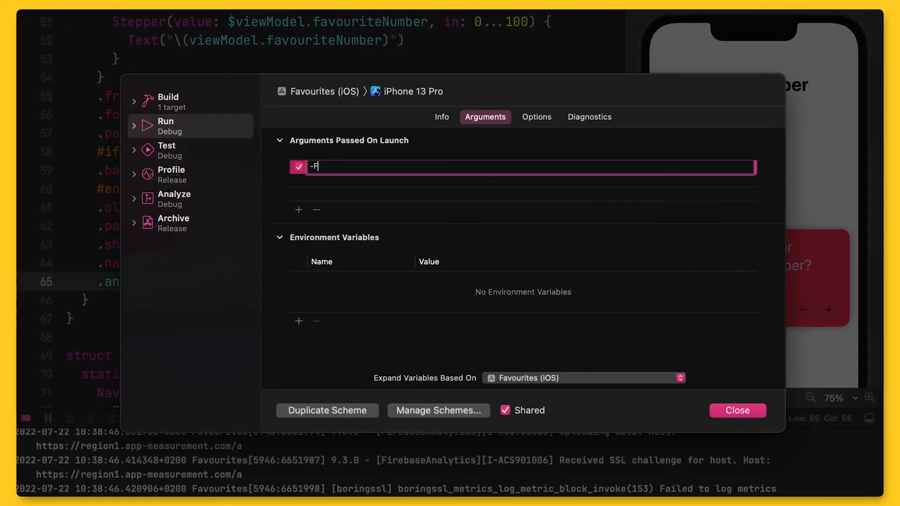
text(IRAnalytics)
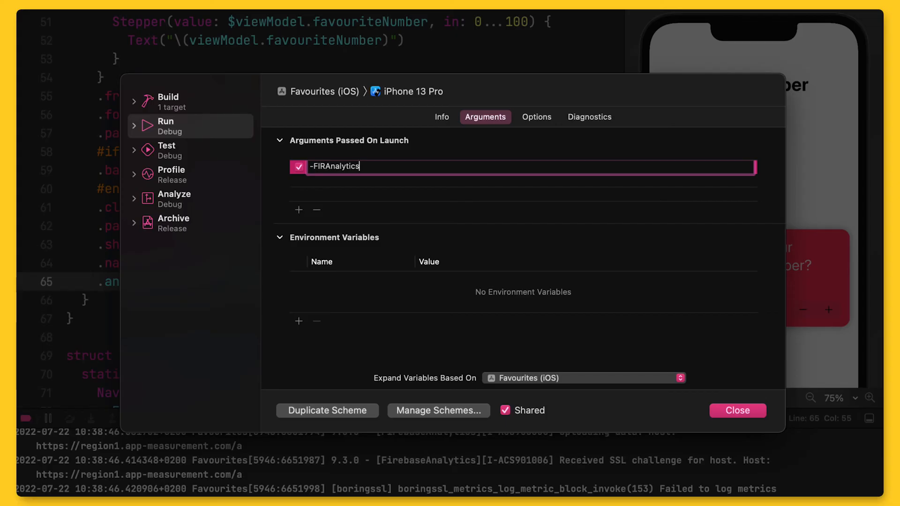
text(DebugEnabled)
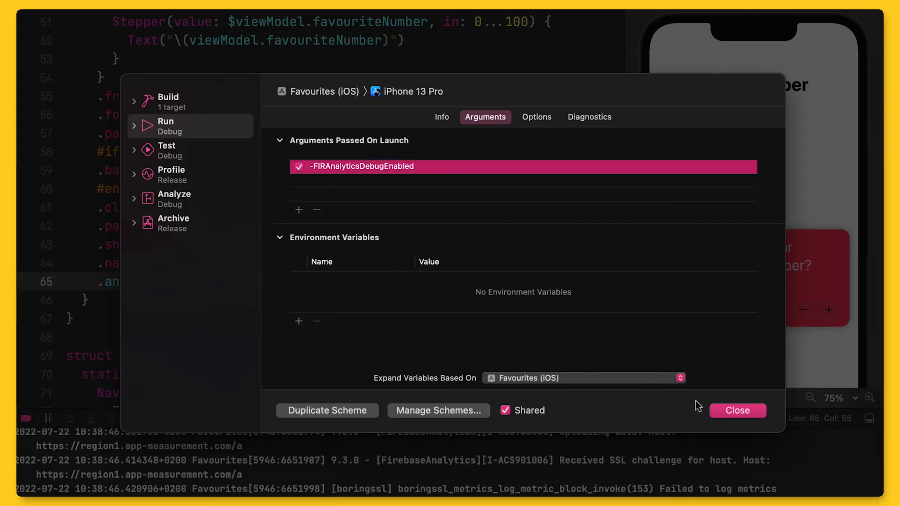
click(738, 411)
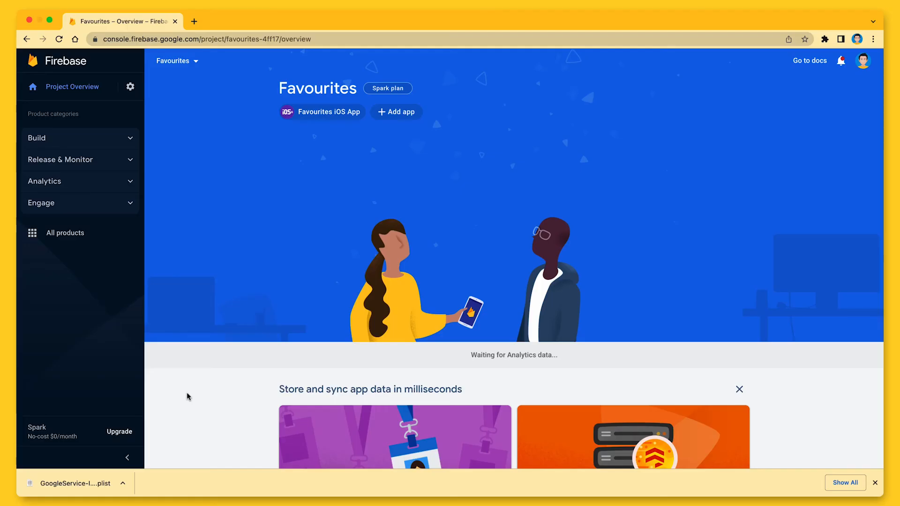
Open Analytics › DebugView in the Firebase console to watch the debug device's events
click(45, 181)
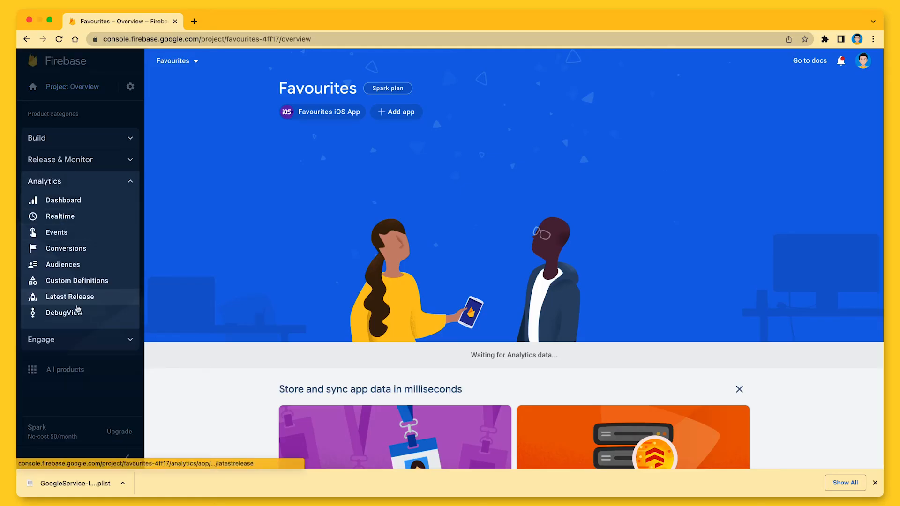
click(65, 312)
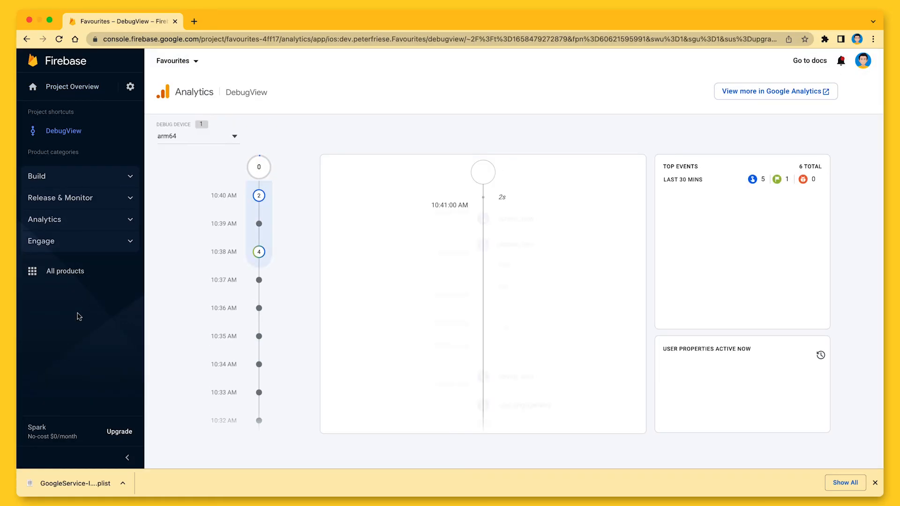